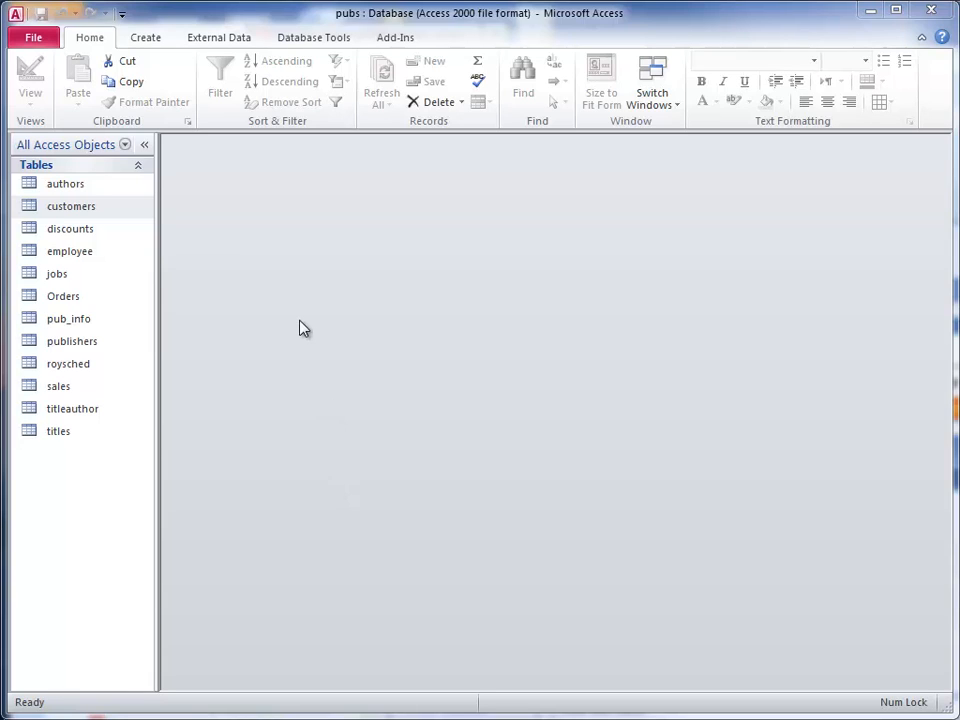
{"action": "mouse_move", "coordinate": [280, 224]}
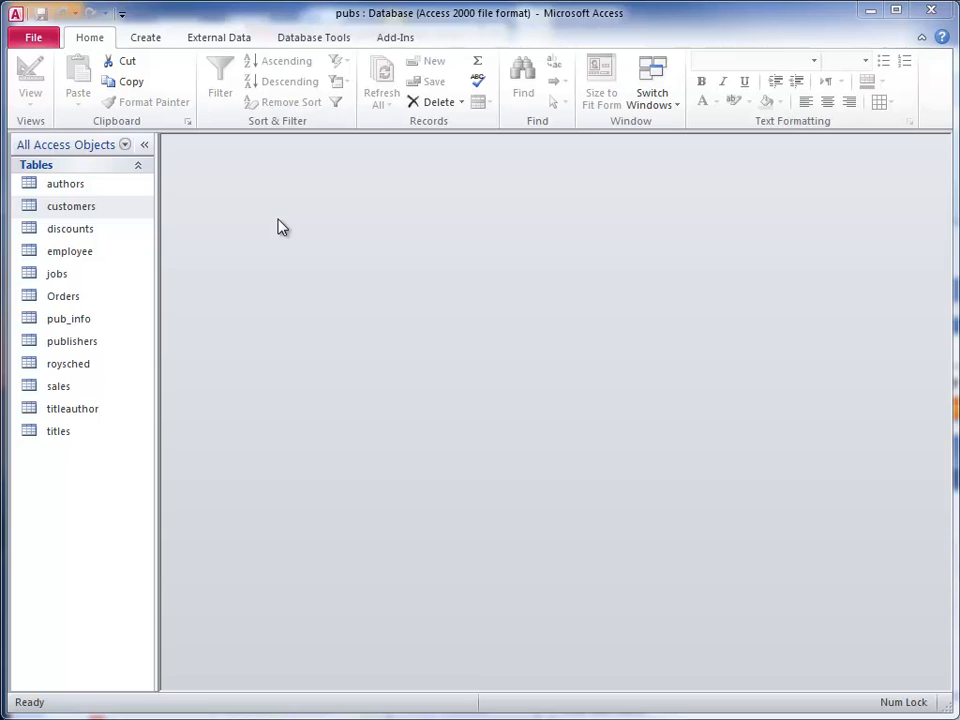
{"action": "mouse_move", "coordinate": [160, 92]}
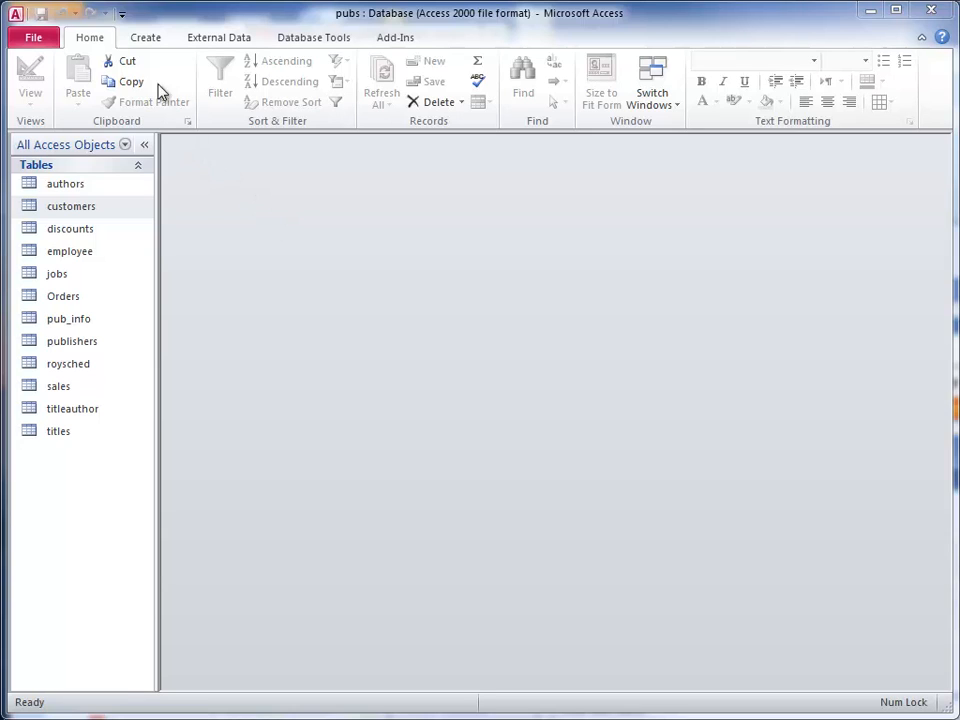
Show the Create ribbon commands for adding new objects to the pubs database
{"action": "left_click", "coordinate": [144, 36]}
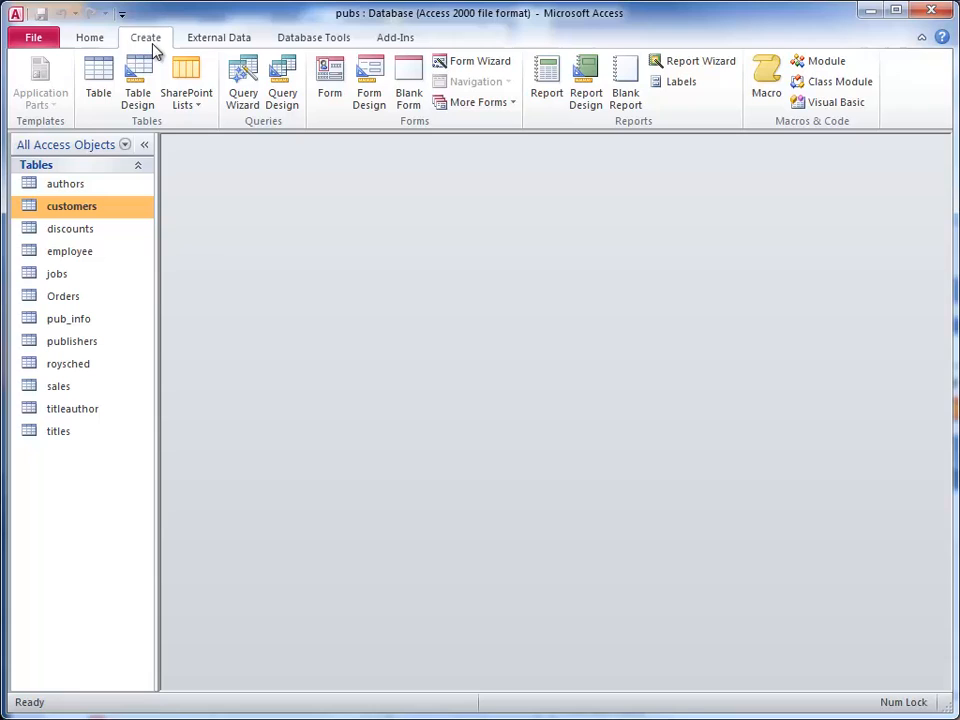
Create a blank table with a Number field named Order_ID beside ID
{"action": "left_click", "coordinate": [98, 82]}
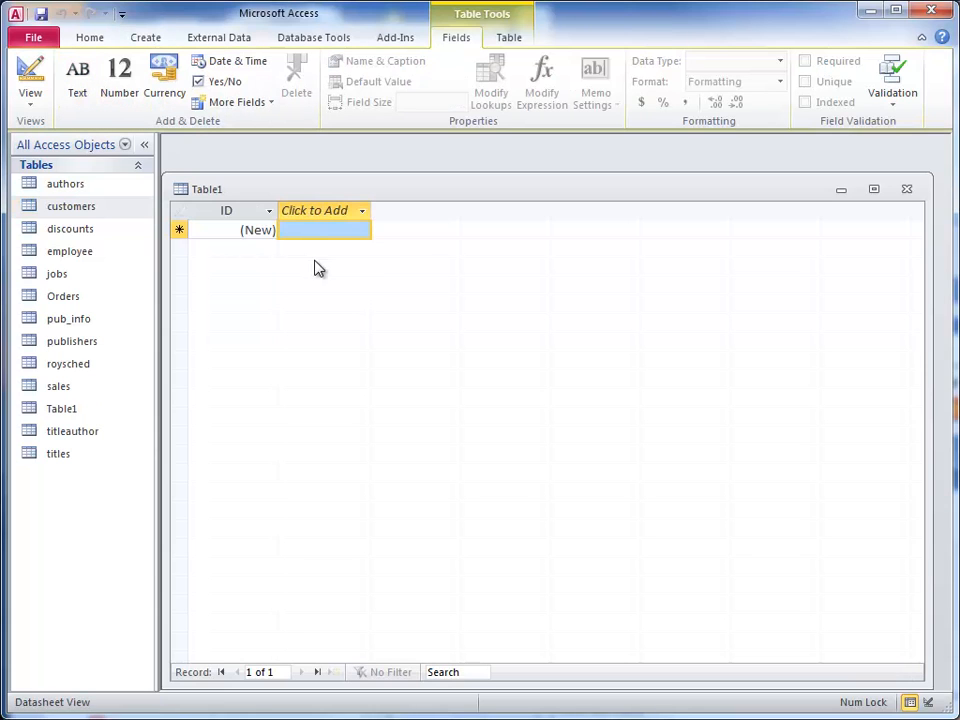
{"action": "mouse_move", "coordinate": [330, 218]}
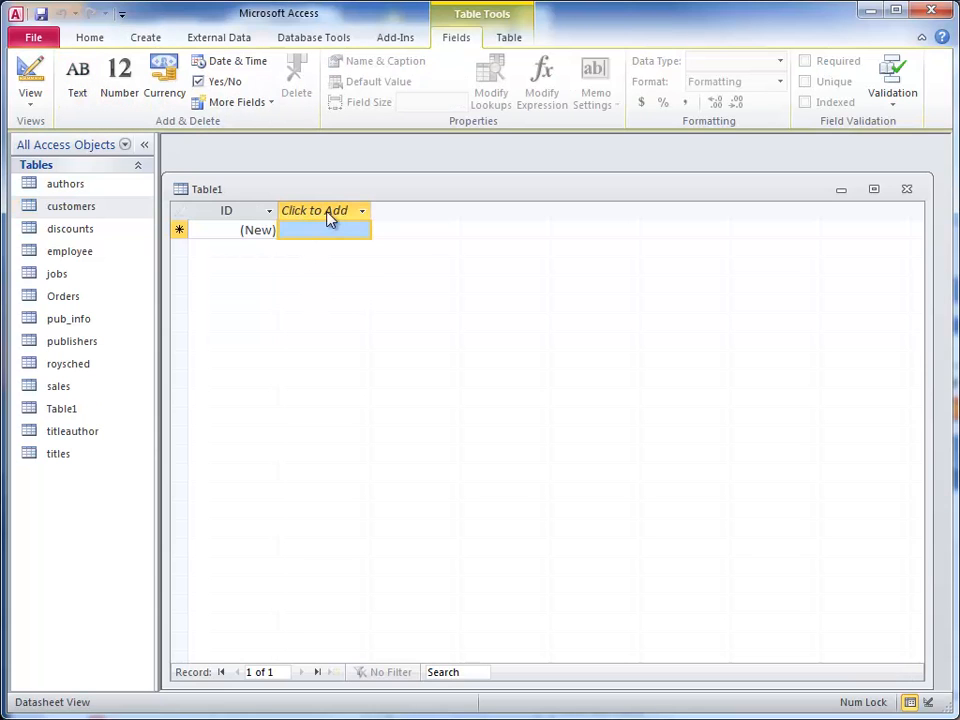
{"action": "left_click", "coordinate": [360, 210]}
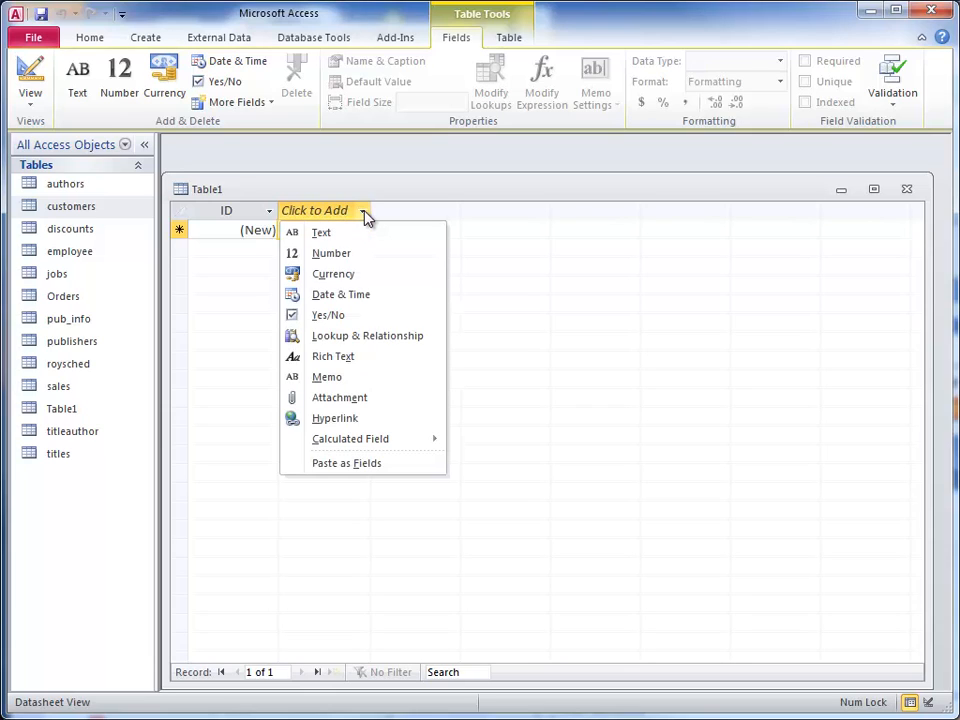
{"action": "left_click", "coordinate": [332, 252]}
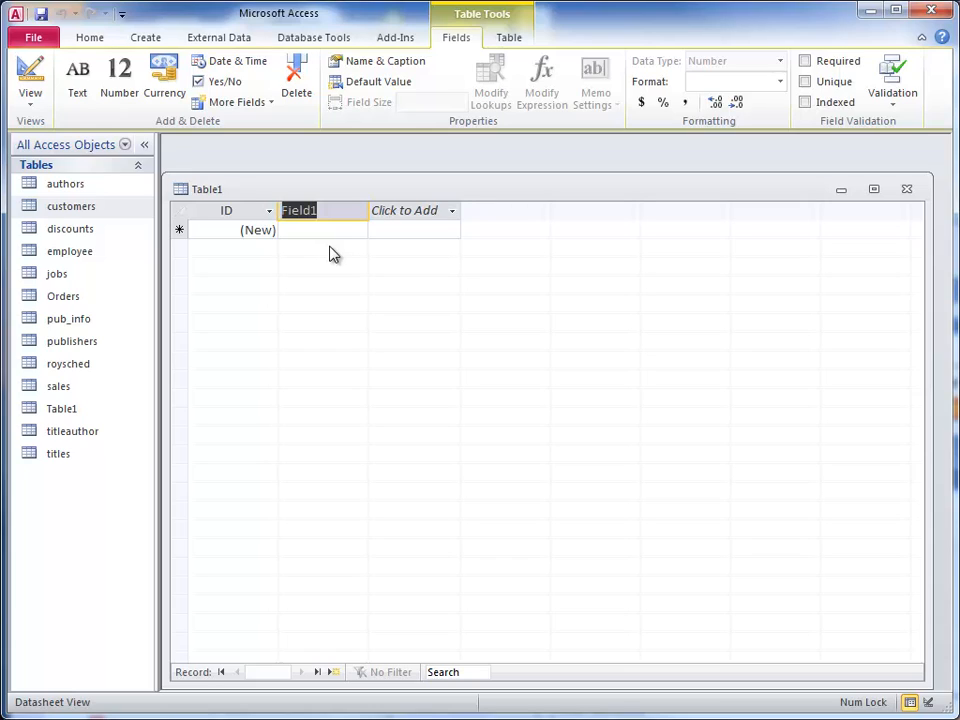
{"action": "type", "text": "O"}
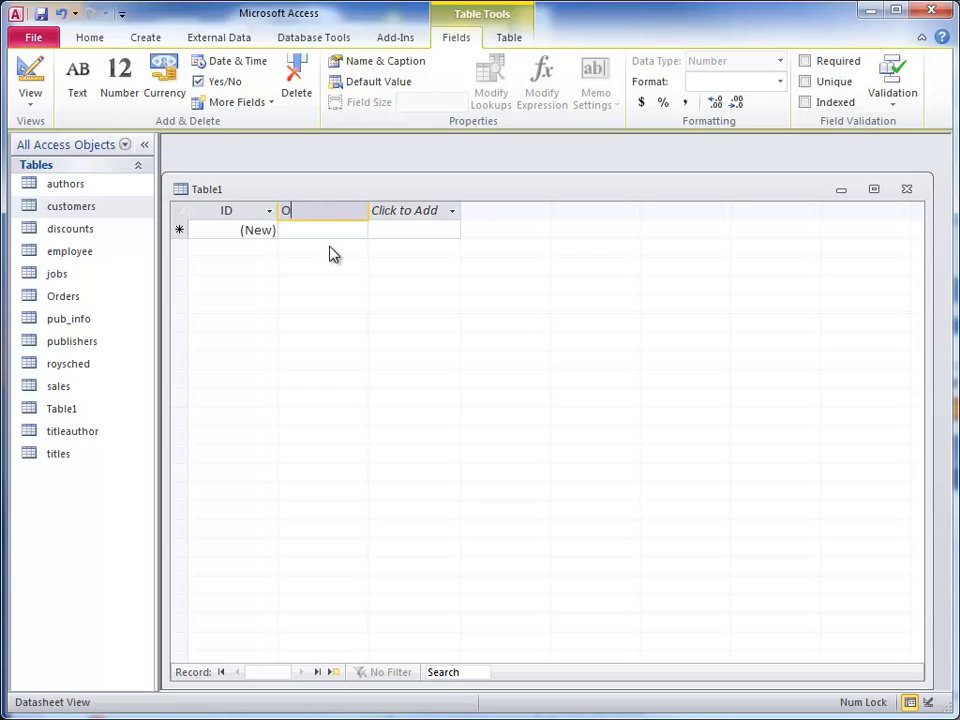
{"action": "type", "text": "rder_ID"}
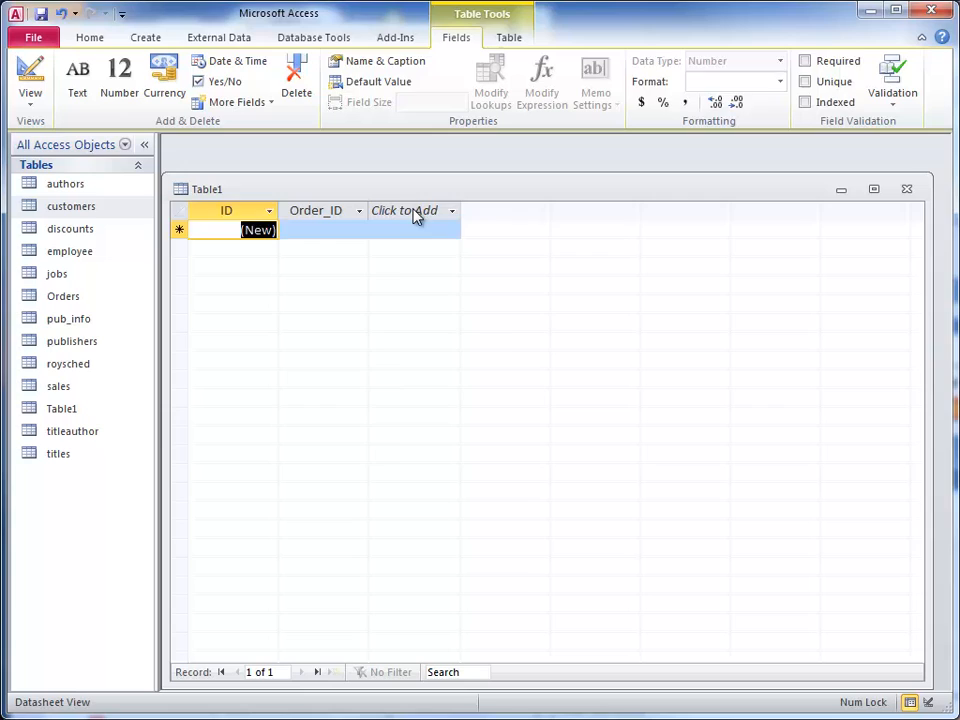
{"action": "left_click", "coordinate": [410, 210]}
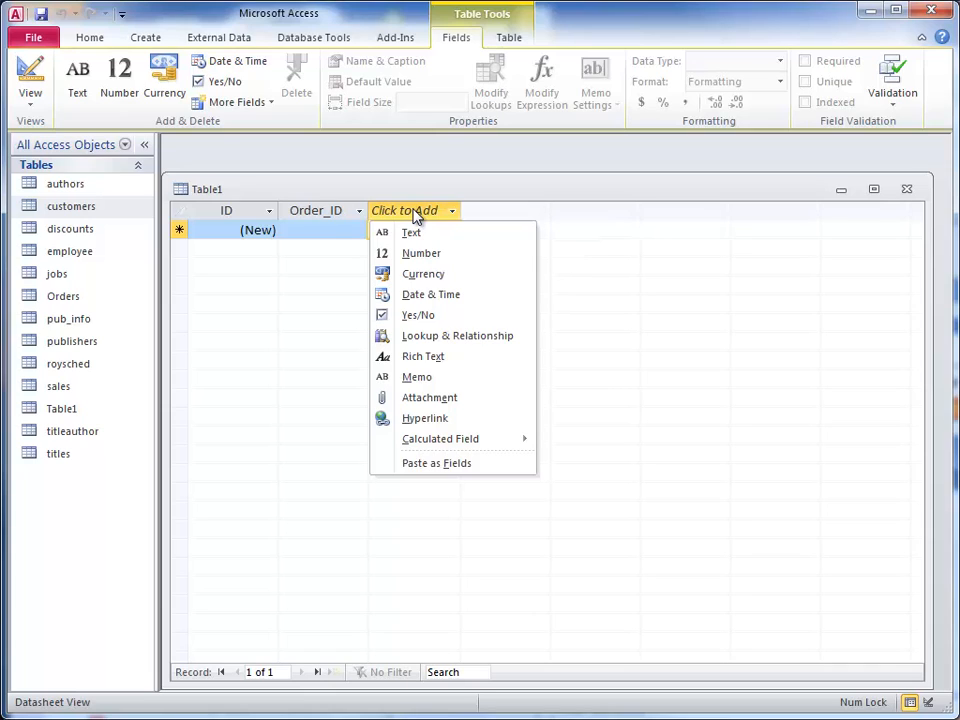
{"action": "mouse_move", "coordinate": [258, 336]}
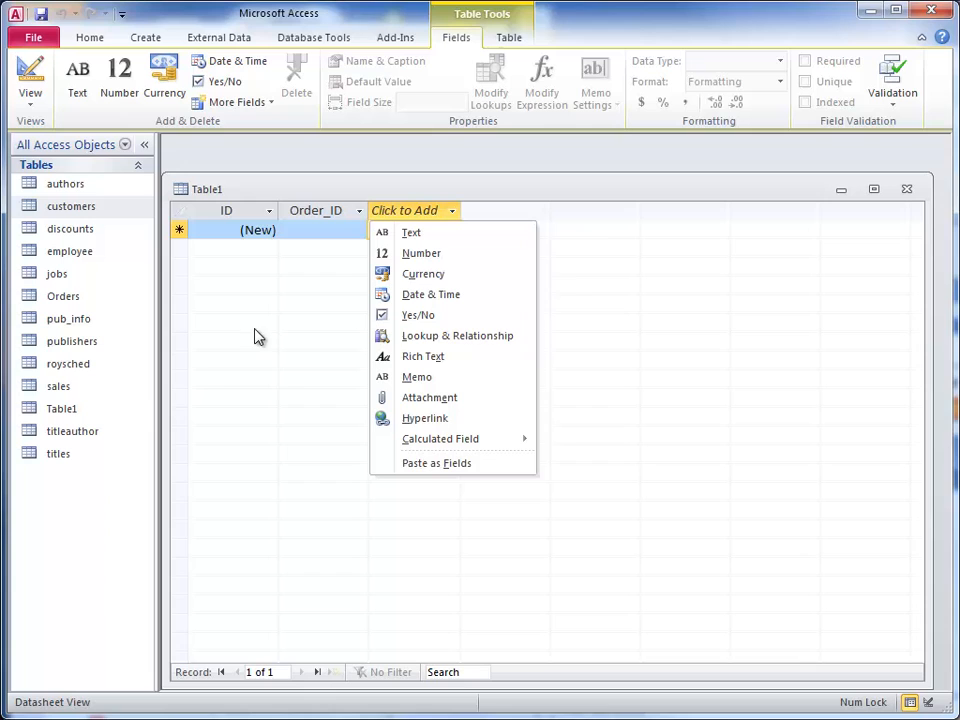
{"action": "type", "text": "BU1032"}
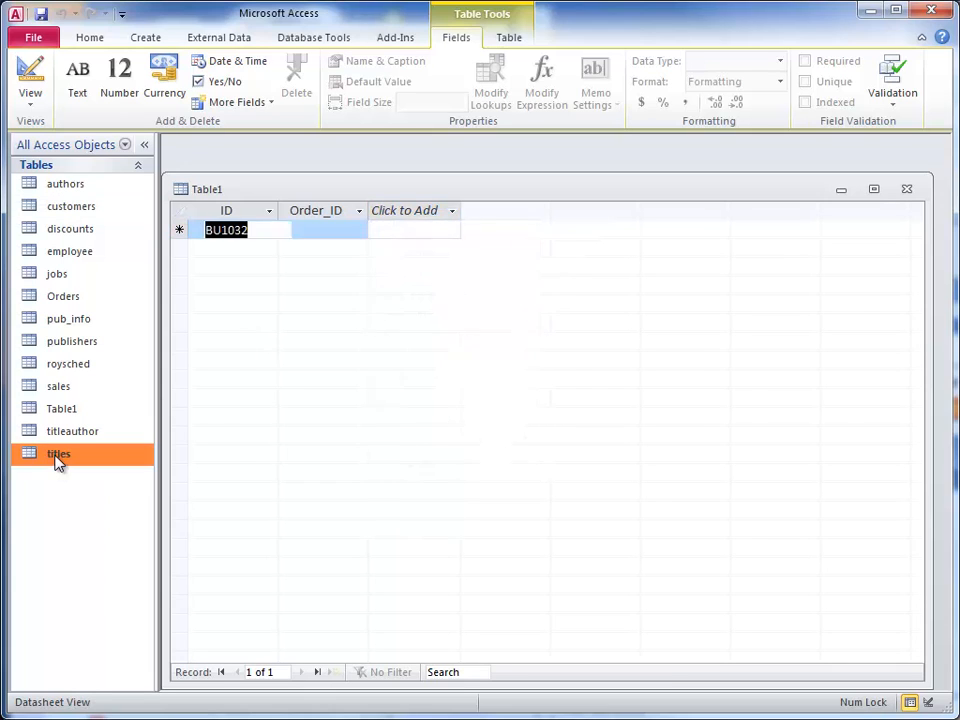
{"action": "double_click", "coordinate": [58, 454]}
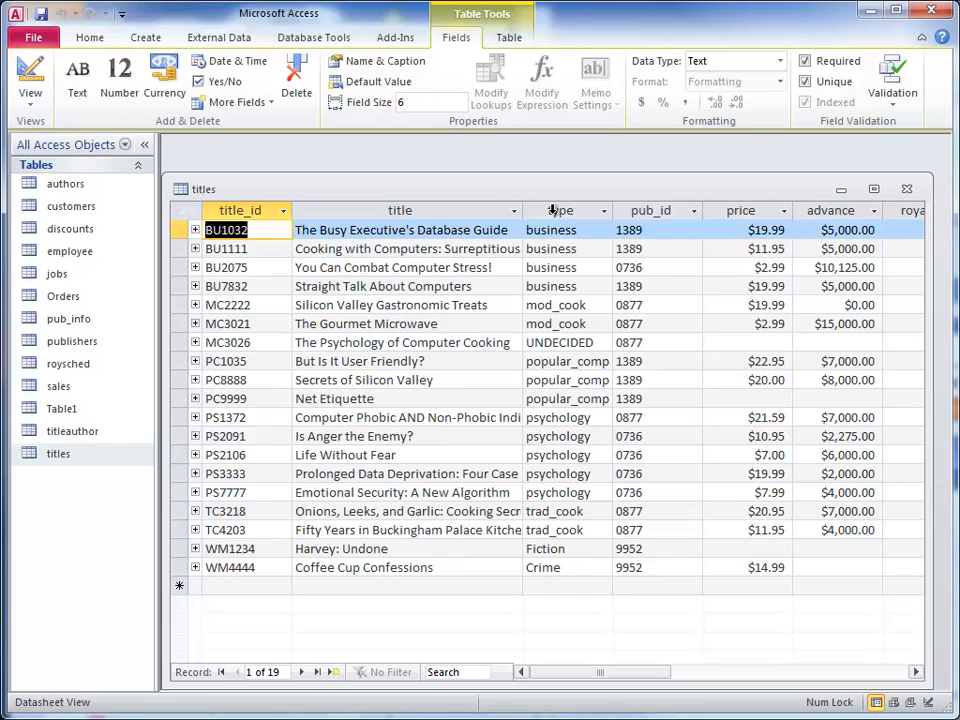
{"action": "right_click", "coordinate": [210, 188]}
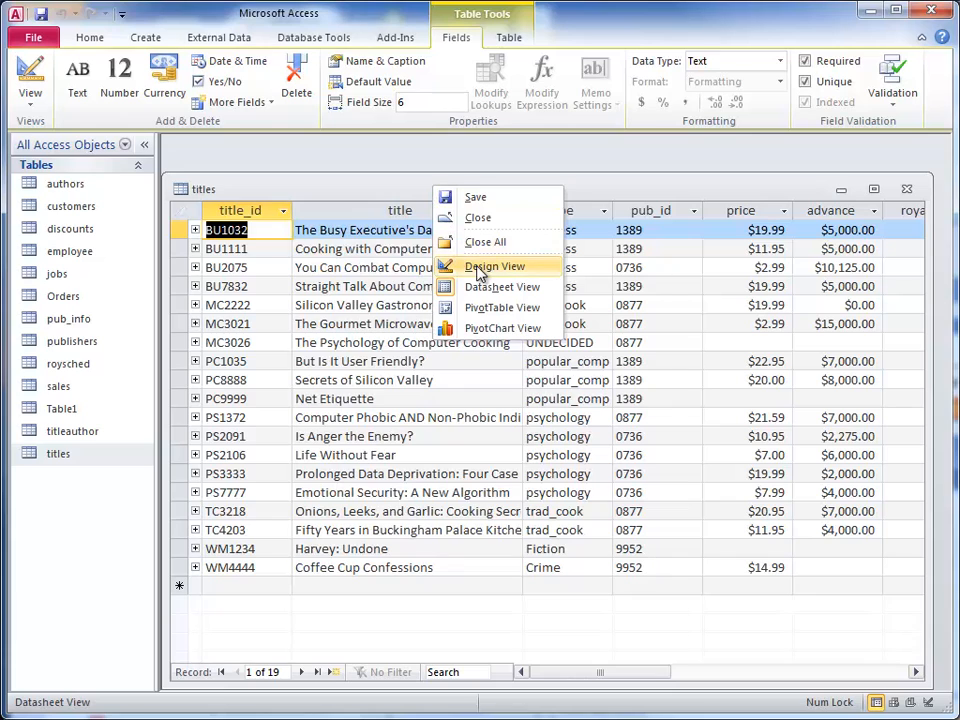
{"action": "left_click", "coordinate": [496, 266]}
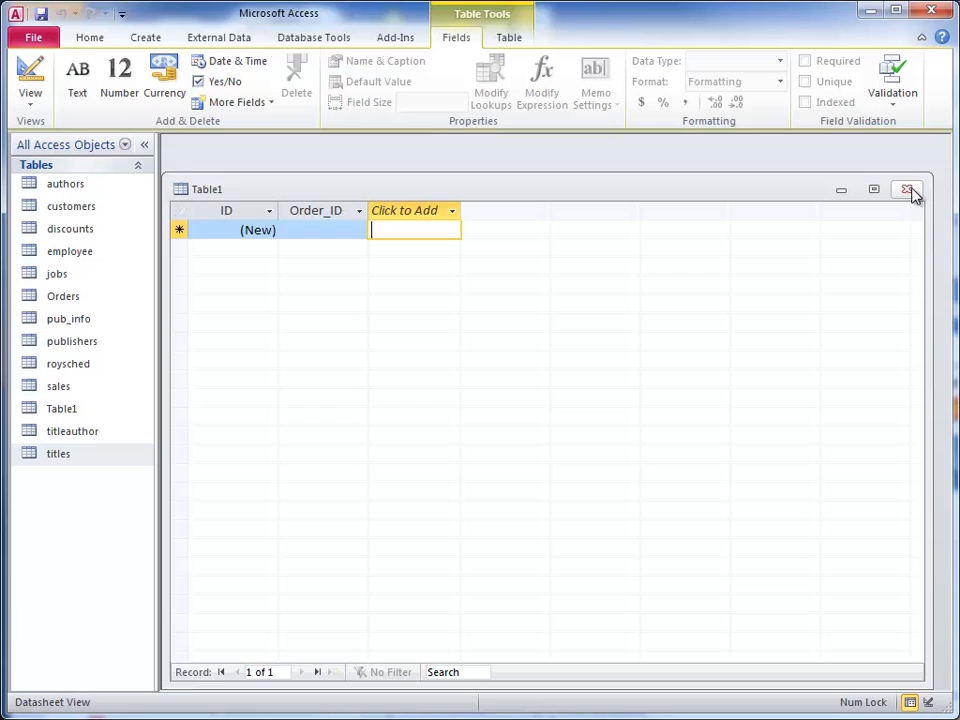
Add a Text field named Title_ID to the table
{"action": "left_click", "coordinate": [452, 210]}
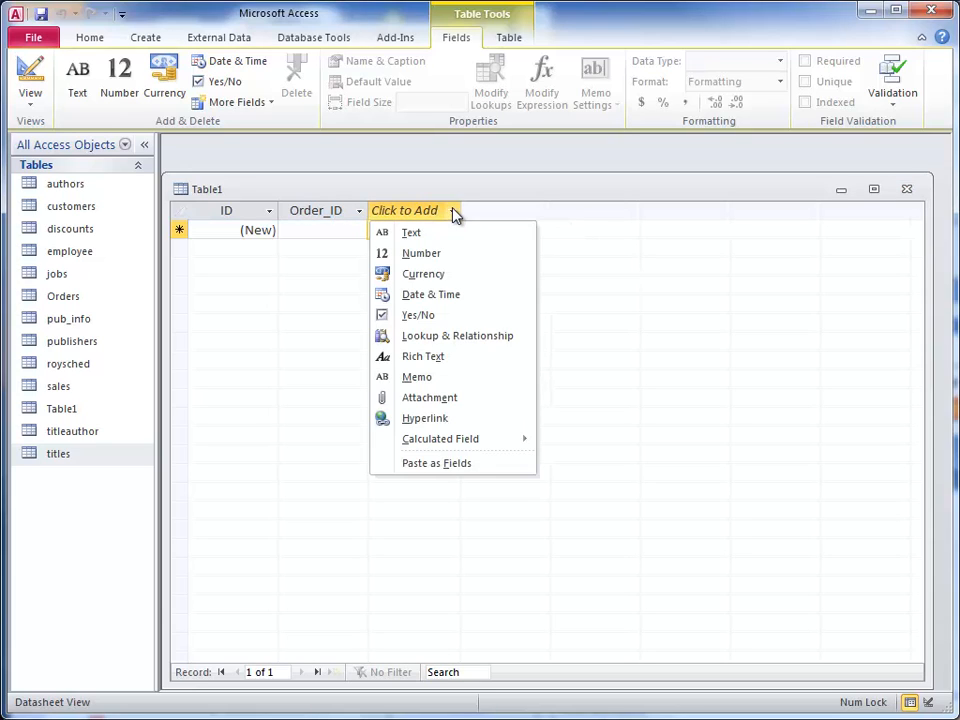
{"action": "left_click", "coordinate": [412, 232]}
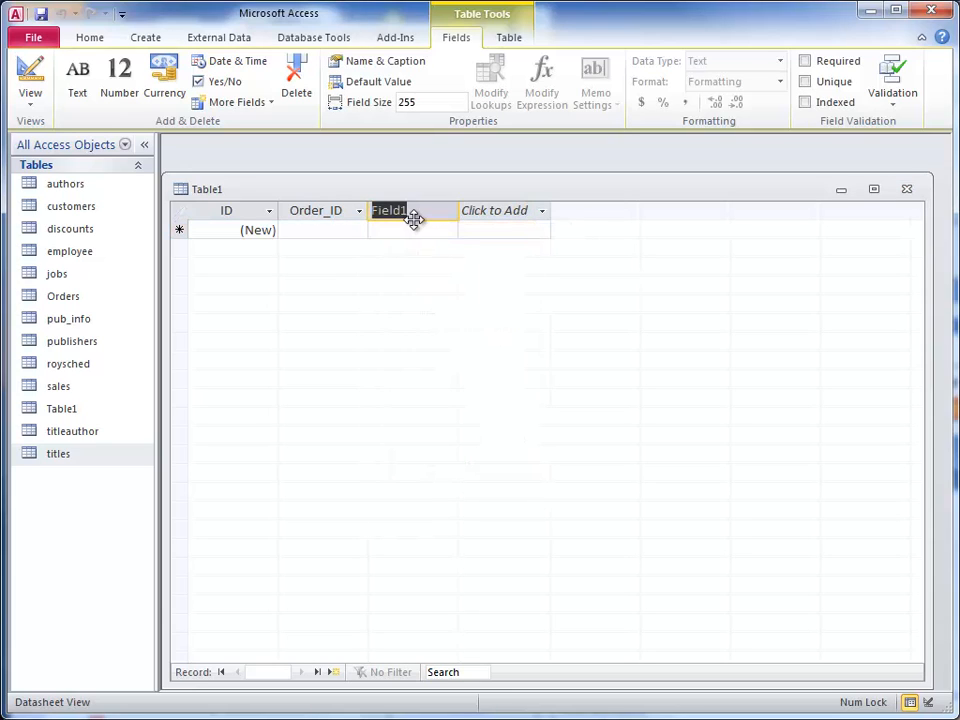
{"action": "type", "text": "Title"}
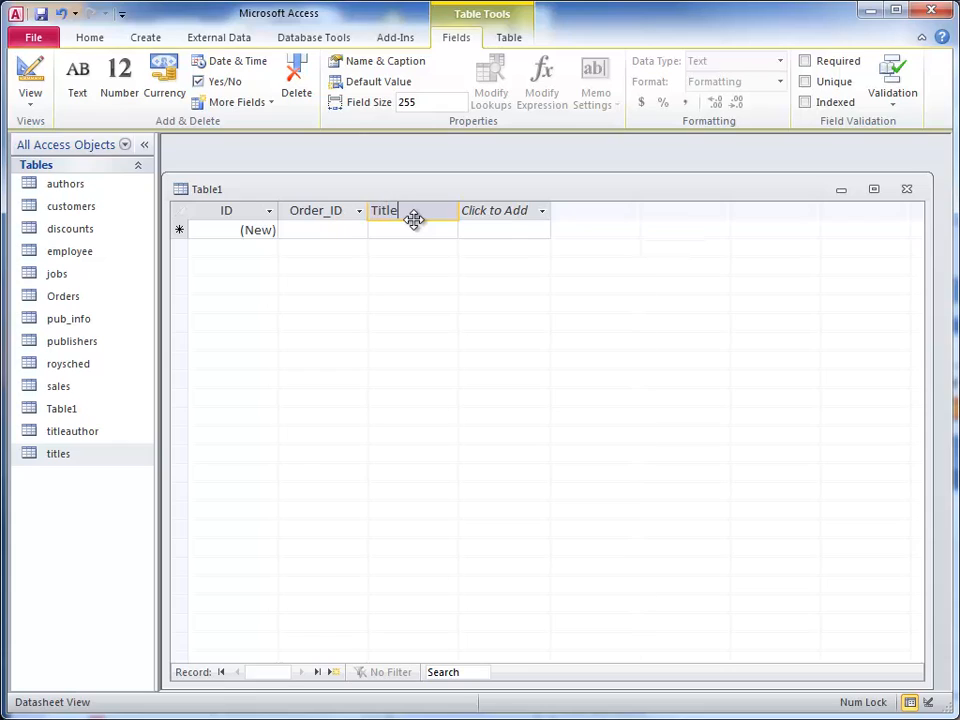
{"action": "type", "text": "_ID"}
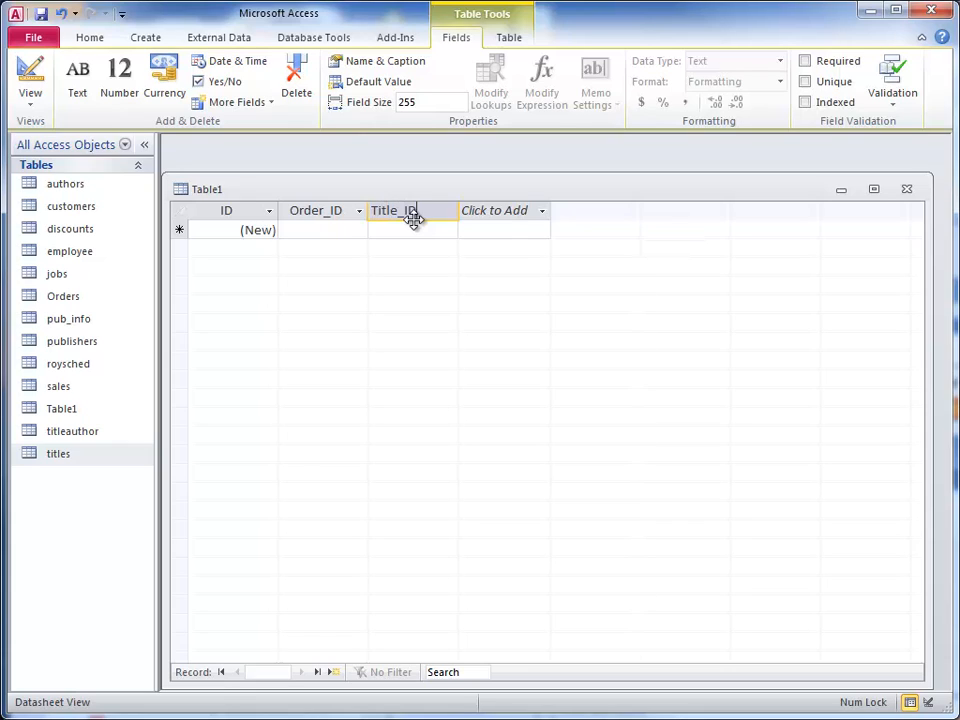
Add a Number field named Quantity after Title_ID
{"action": "left_click", "coordinate": [496, 210]}
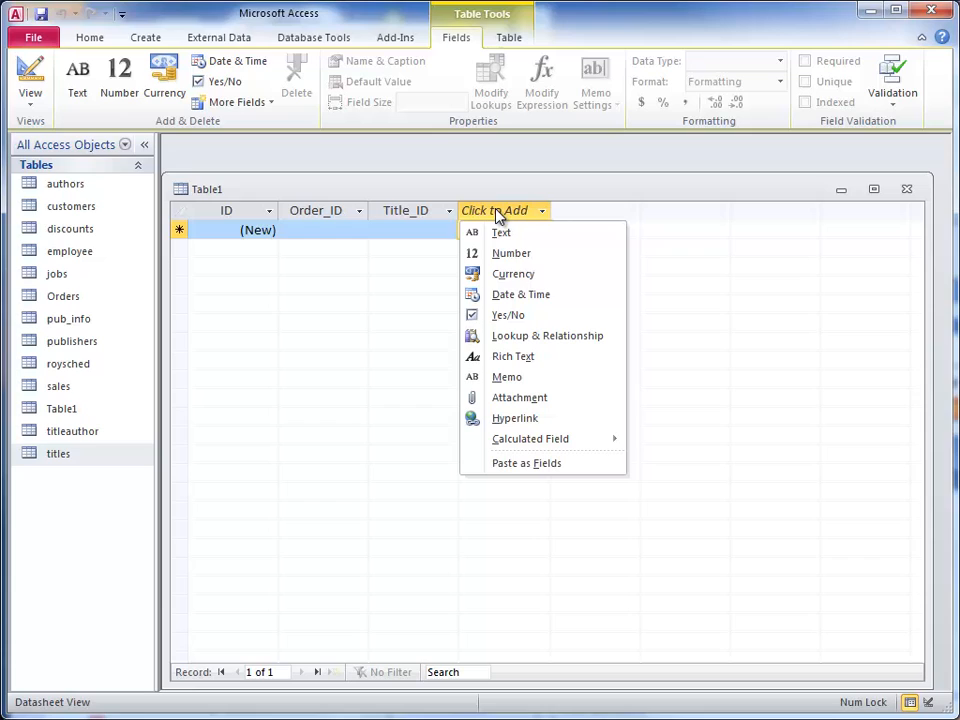
{"action": "left_click", "coordinate": [512, 252]}
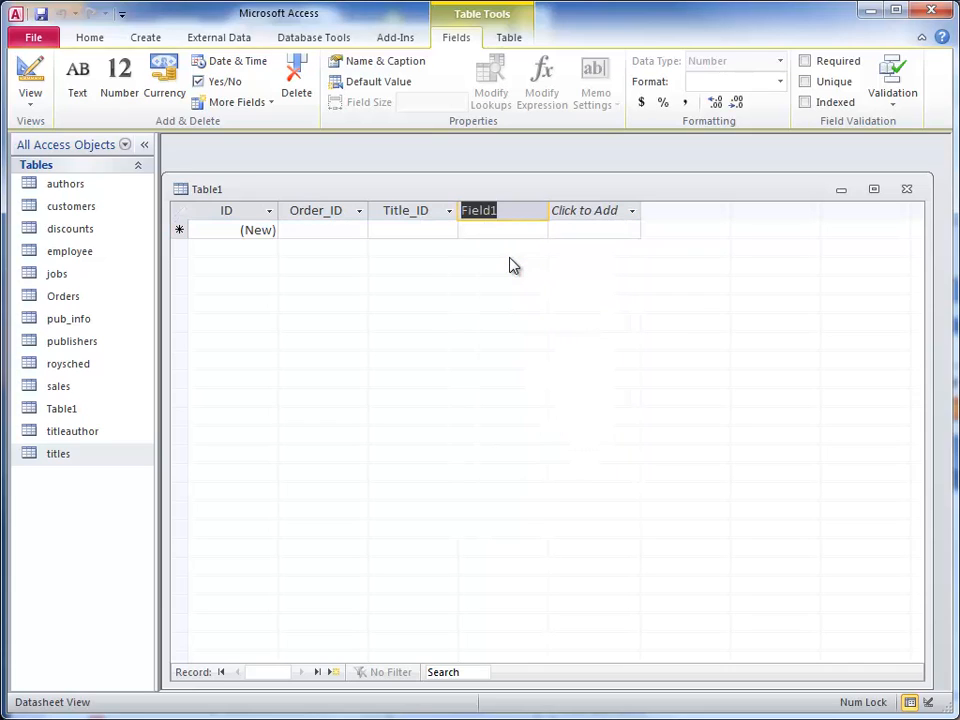
{"action": "type", "text": "Quant"}
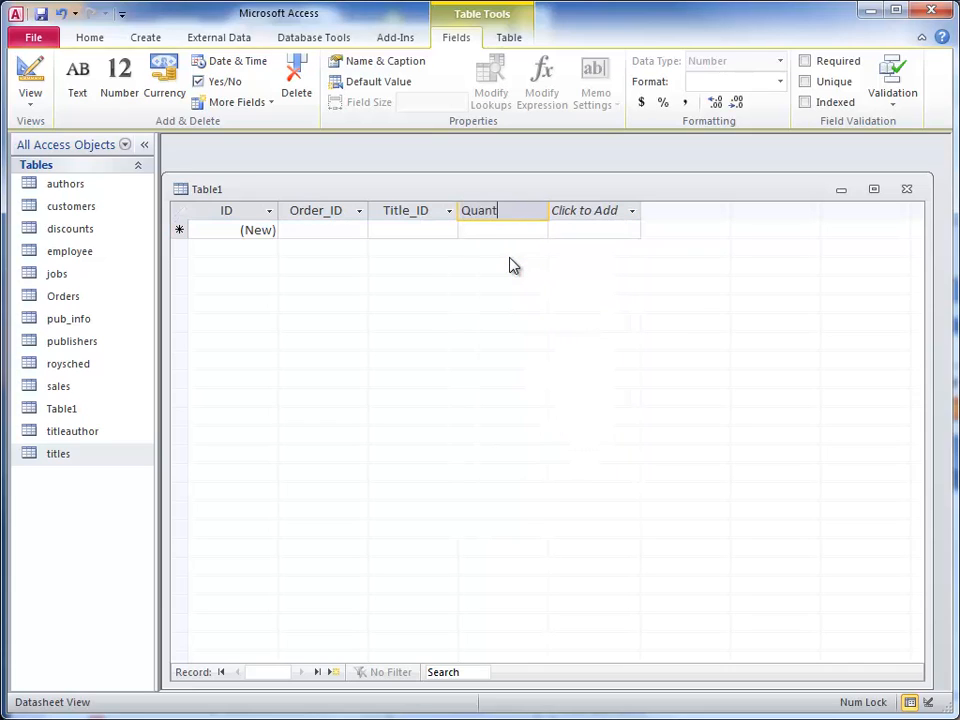
{"action": "type", "text": "ity"}
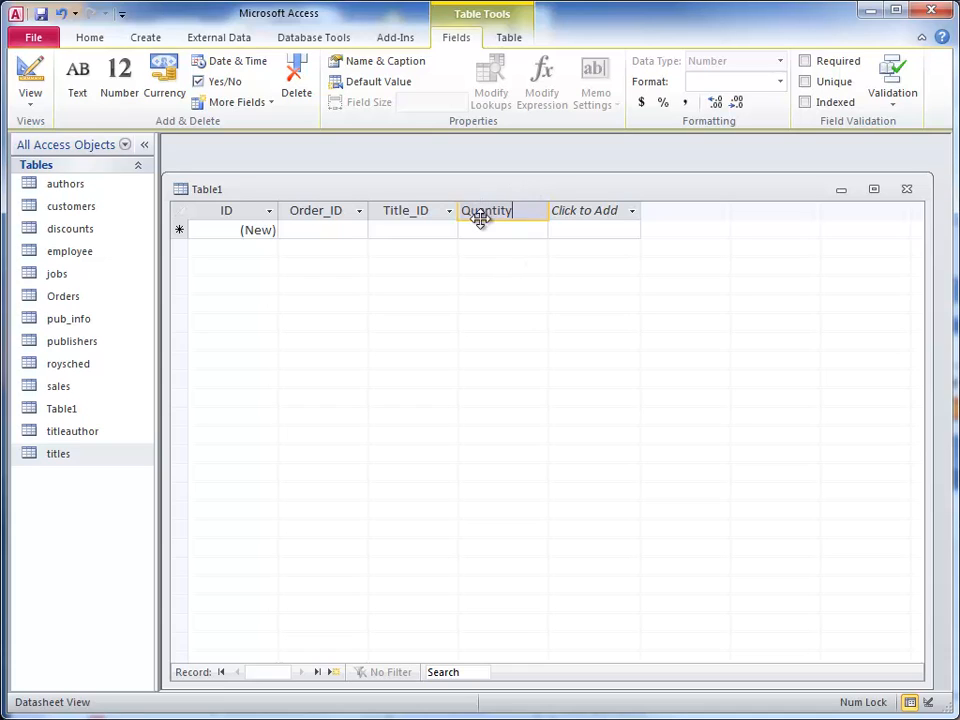
Save the new table under the name Order_Detail
{"action": "left_click", "coordinate": [226, 210]}
{"action": "type", "text": "O"}
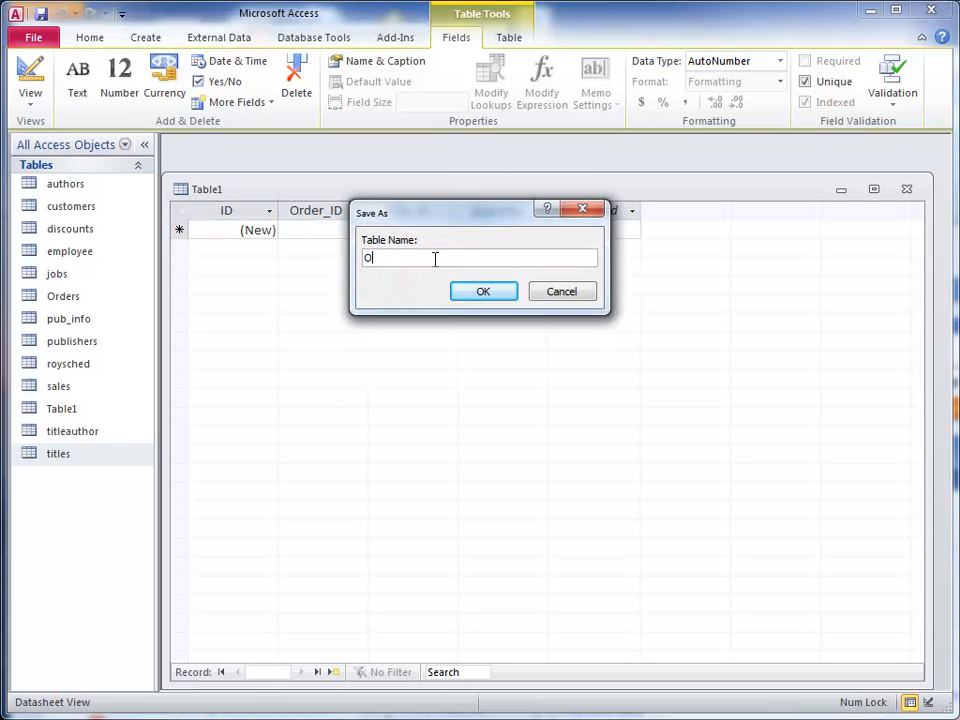
{"action": "type", "text": "rd"}
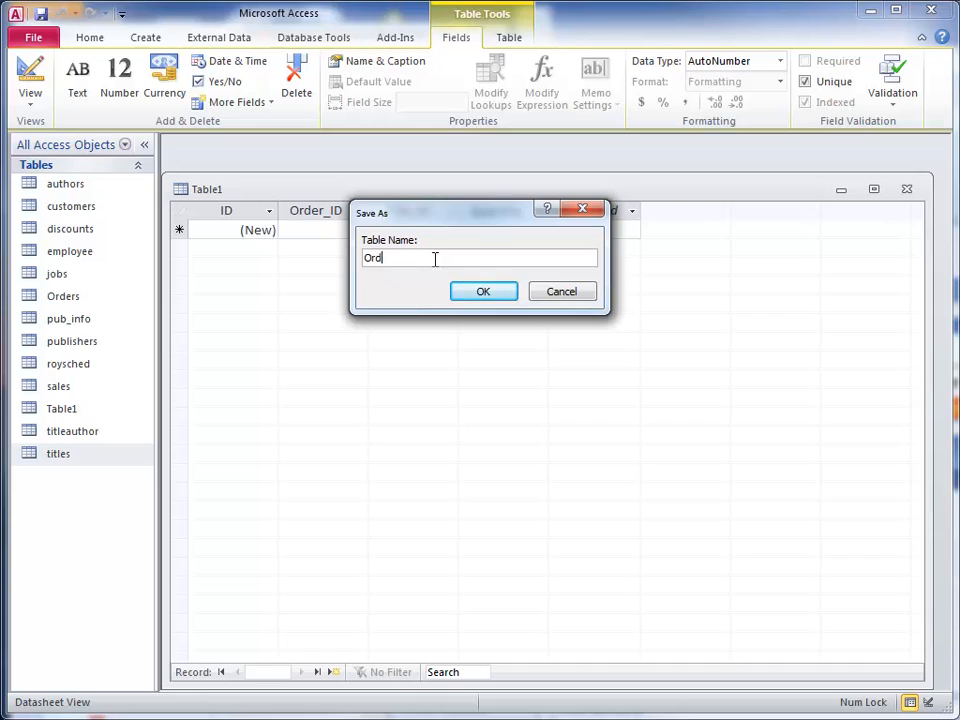
{"action": "type", "text": "er_D"}
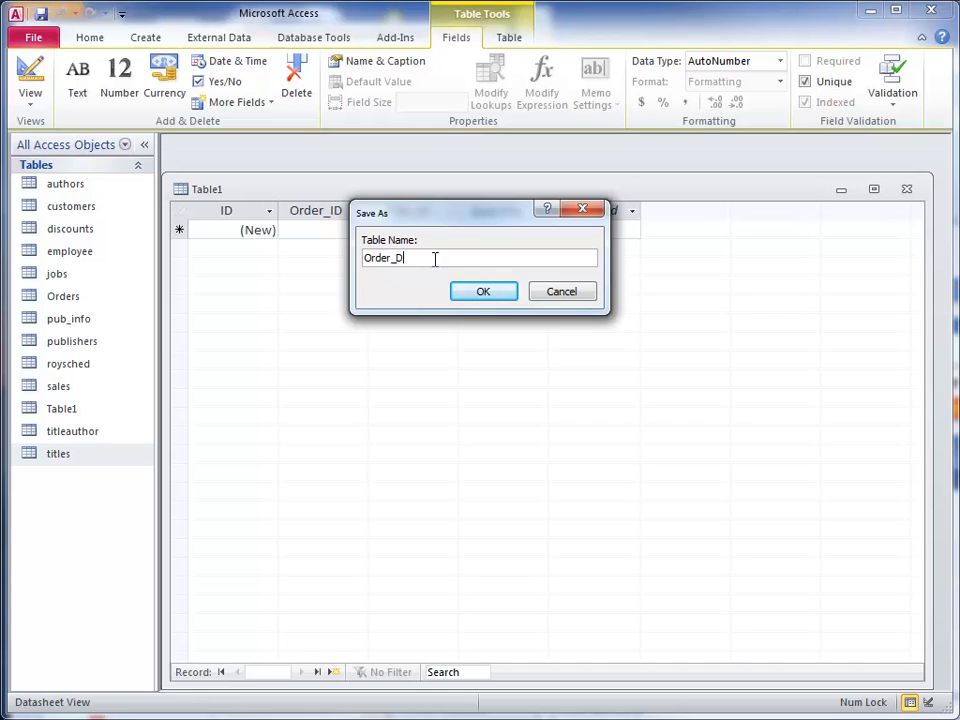
{"action": "type", "text": "tail"}
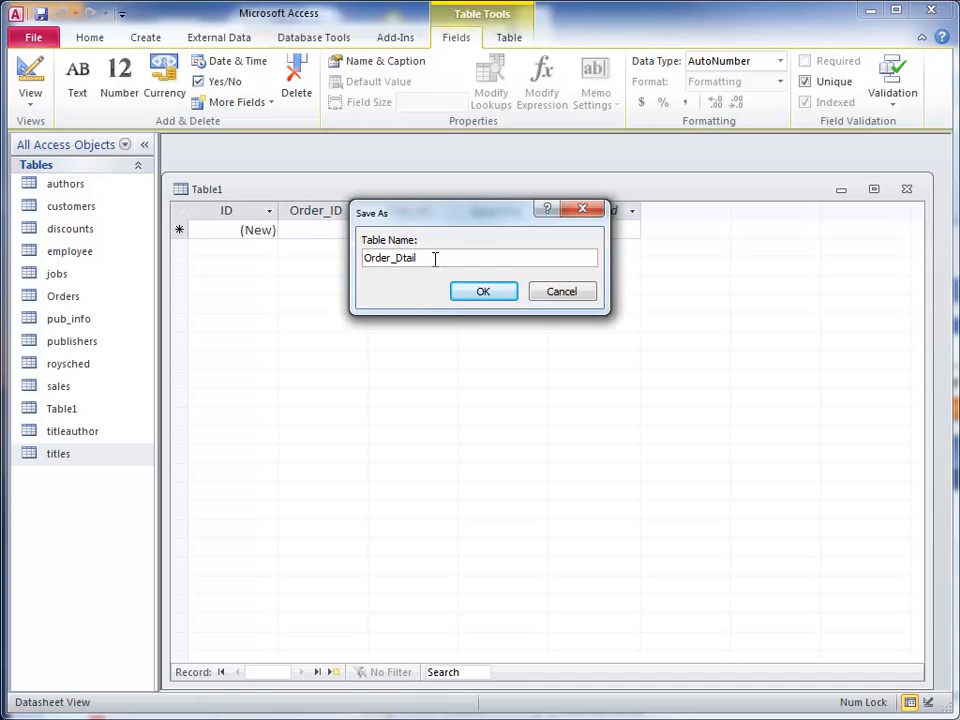
{"action": "type", "text": "Order_Detail"}
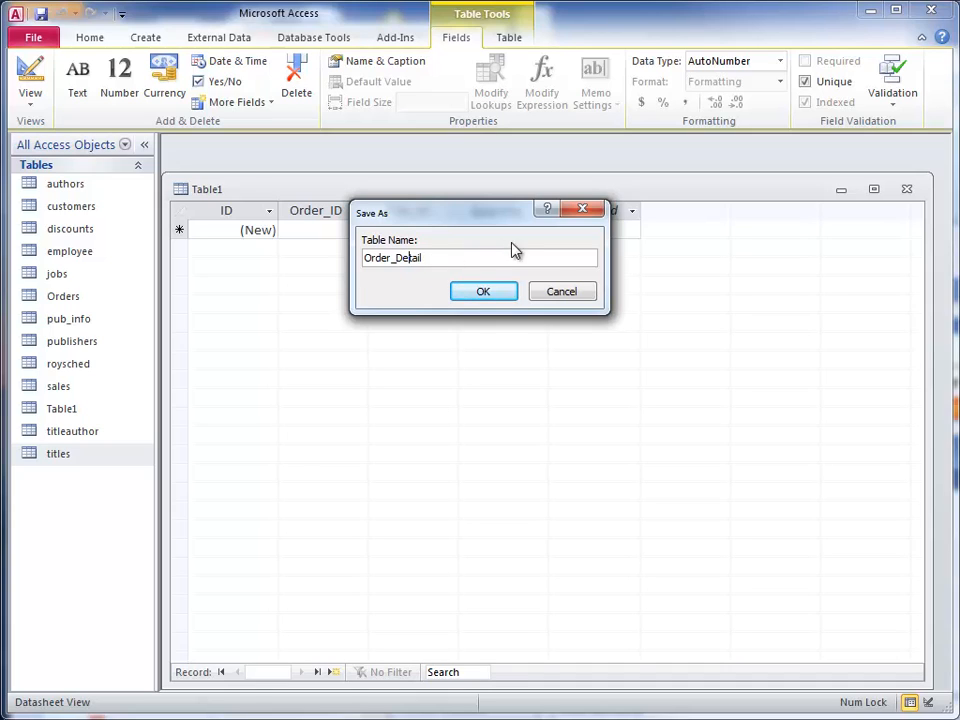
{"action": "left_click", "coordinate": [484, 292]}
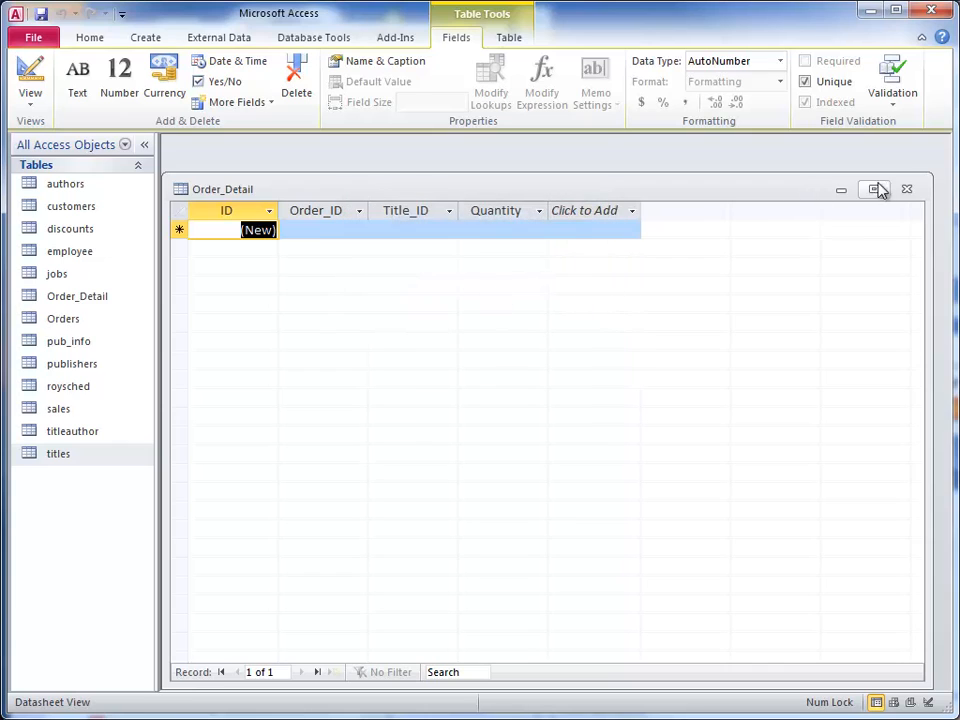
{"action": "left_click", "coordinate": [906, 188]}
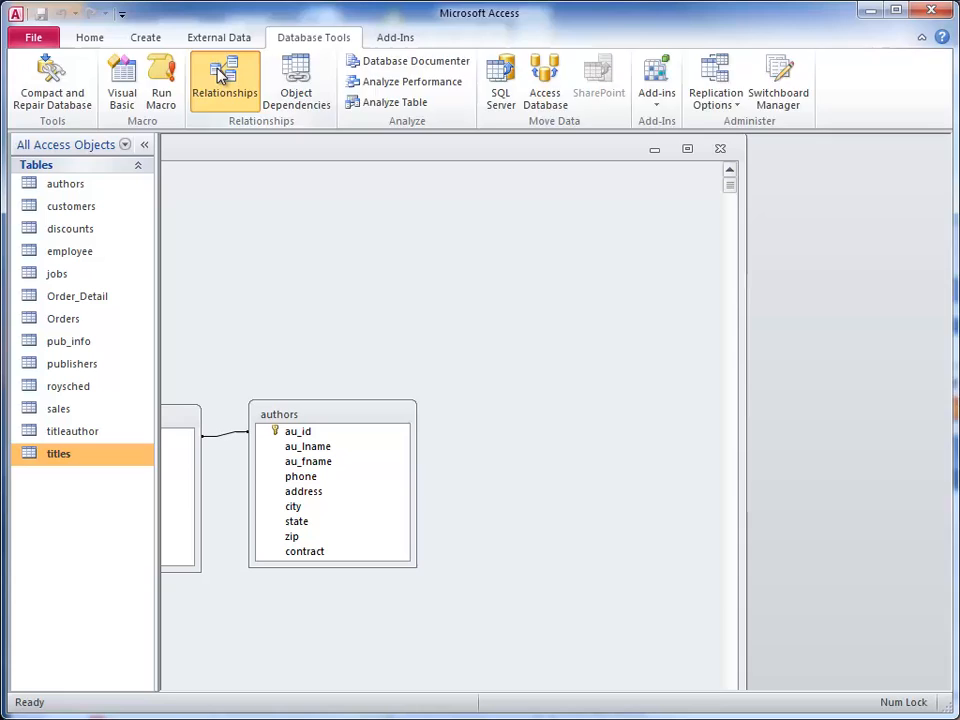
Show the Relationships layout maximized with customers, Orders, titles, titleauthor and authors linked
{"action": "left_click", "coordinate": [224, 80]}
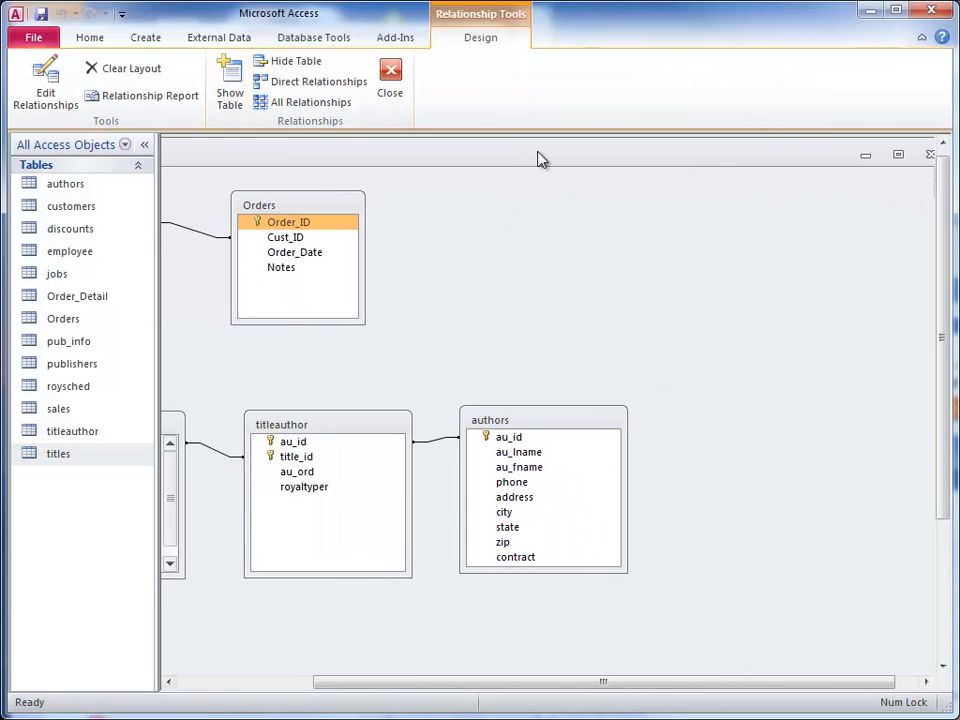
{"action": "left_click", "coordinate": [312, 102]}
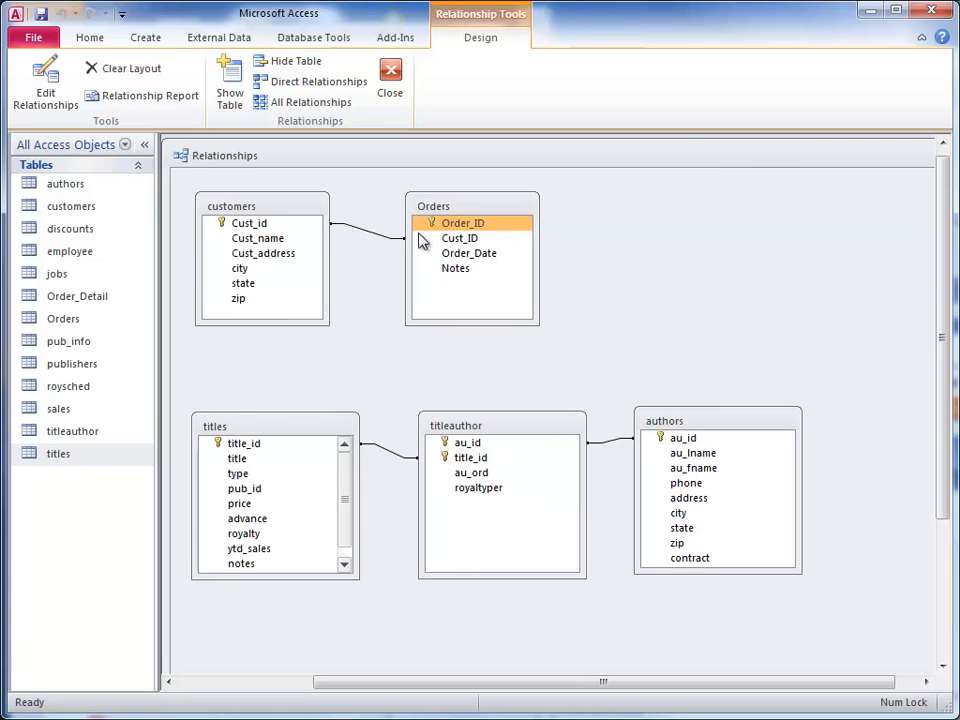
{"action": "mouse_move", "coordinate": [576, 284]}
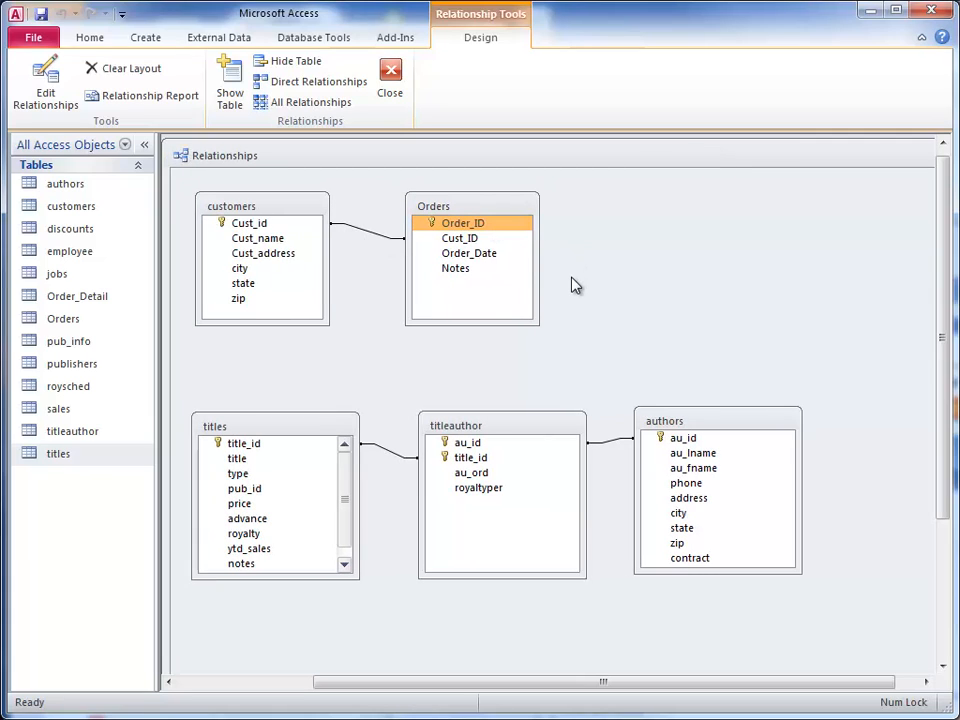
{"action": "mouse_move", "coordinate": [596, 264]}
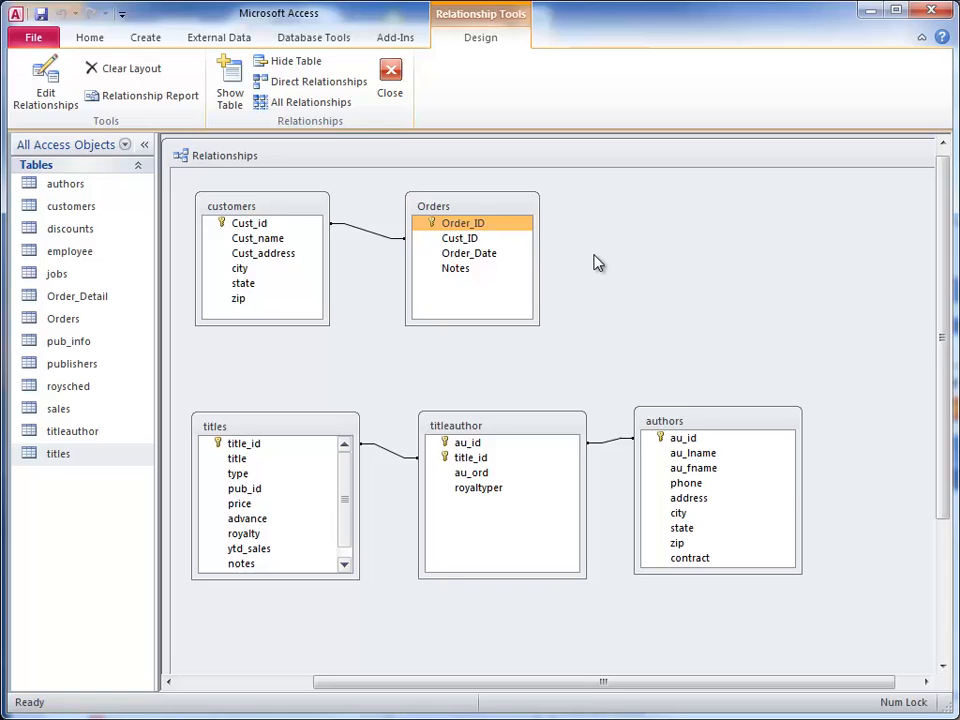
Place the Order_Detail table in the Relationships layout via Show Table
{"action": "right_click", "coordinate": [598, 264]}
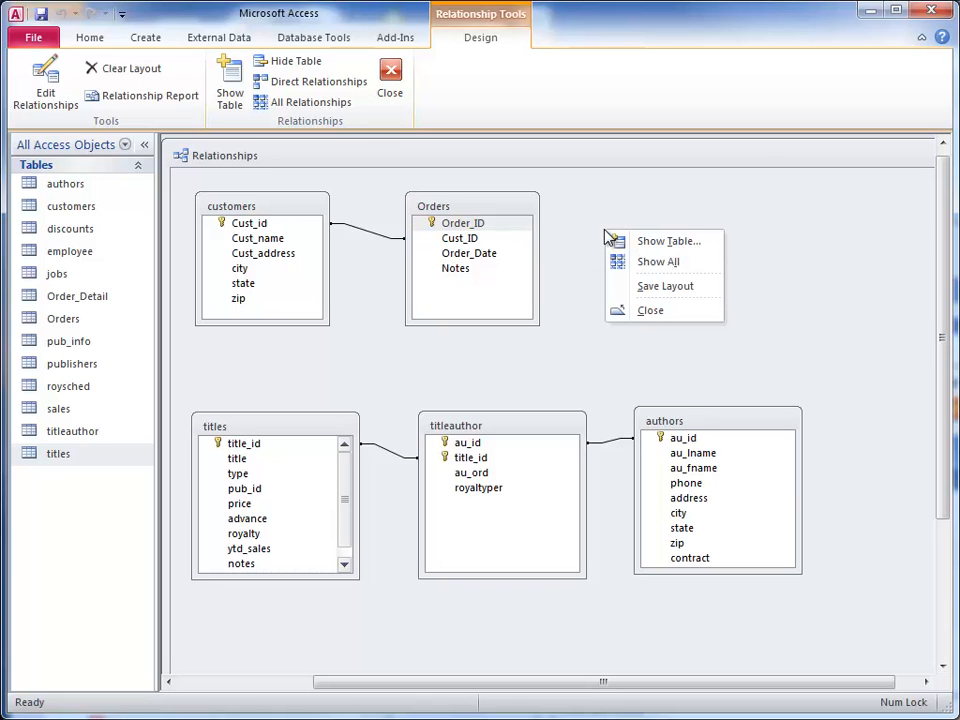
{"action": "left_click", "coordinate": [668, 240]}
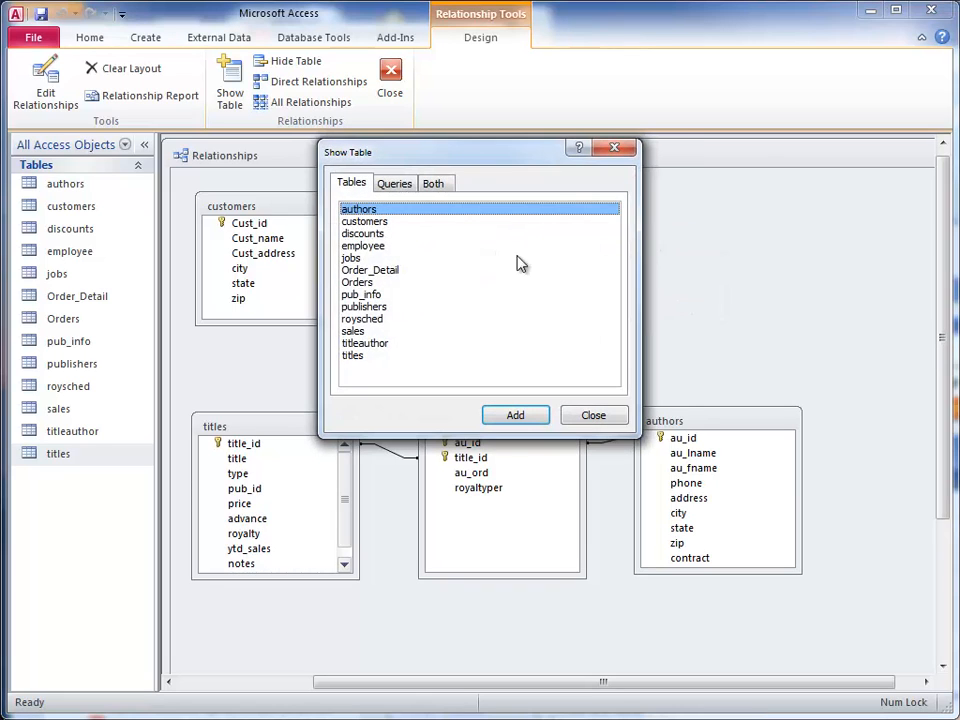
{"action": "left_click", "coordinate": [370, 268]}
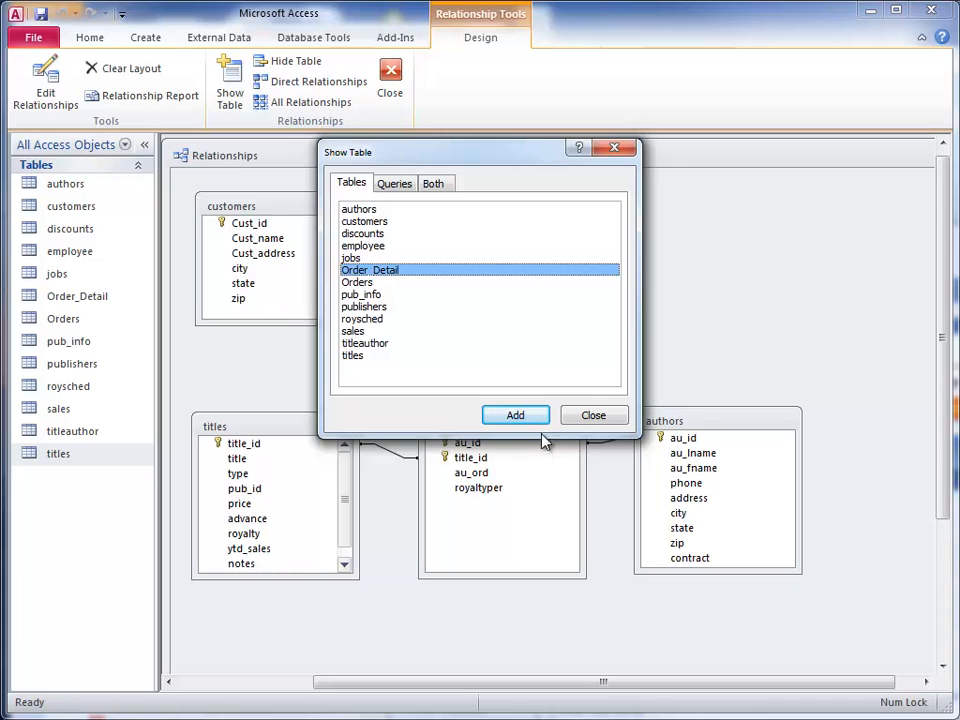
{"action": "left_click", "coordinate": [516, 414]}
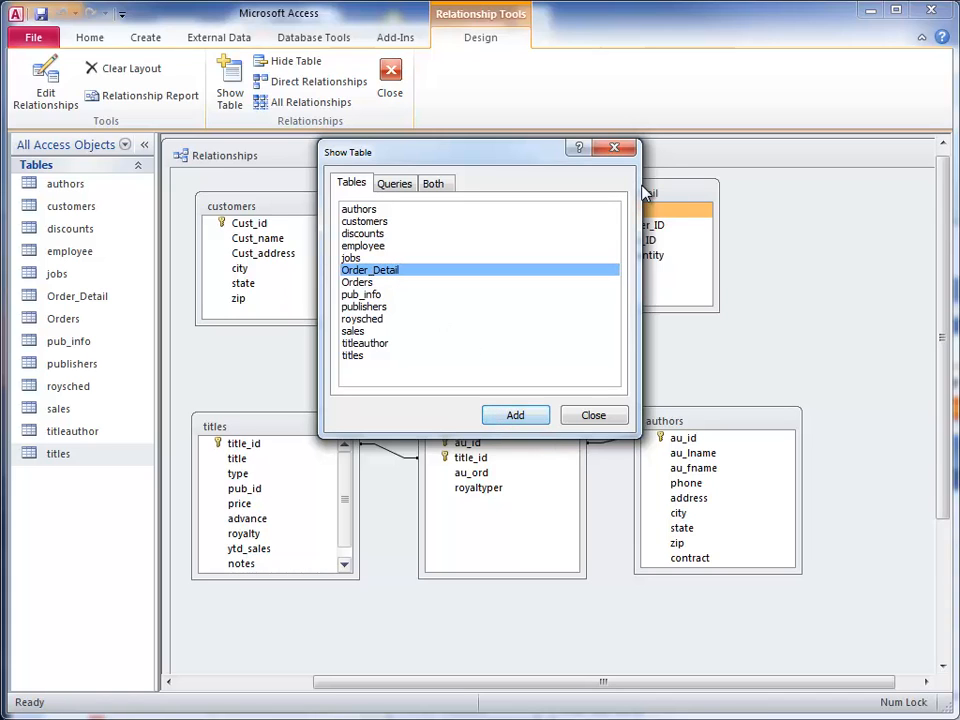
{"action": "left_click", "coordinate": [592, 414]}
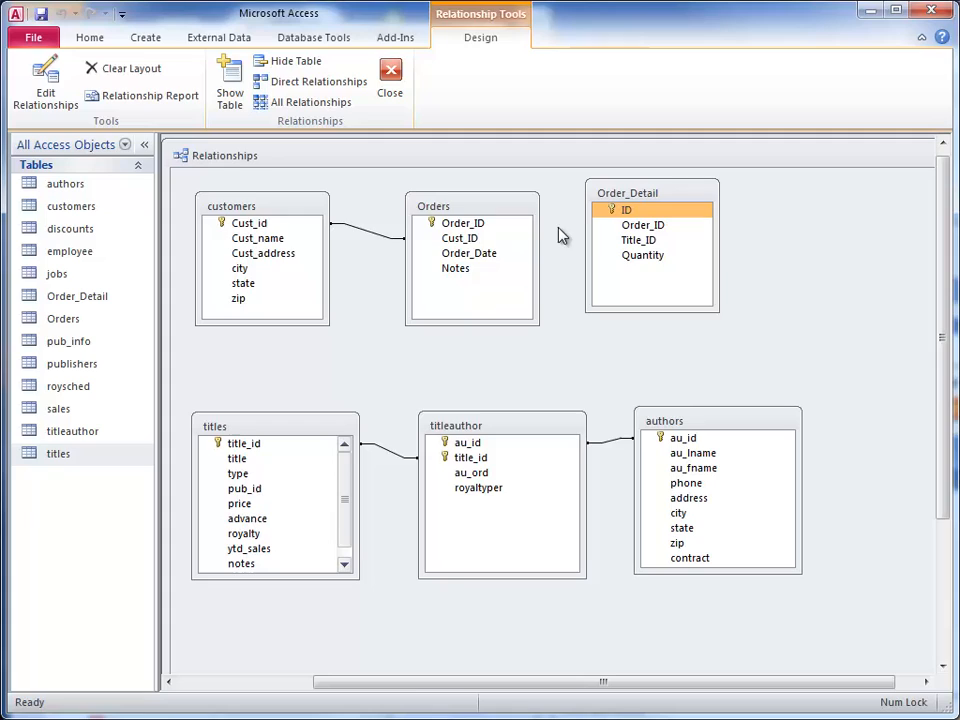
{"action": "left_click", "coordinate": [462, 222]}
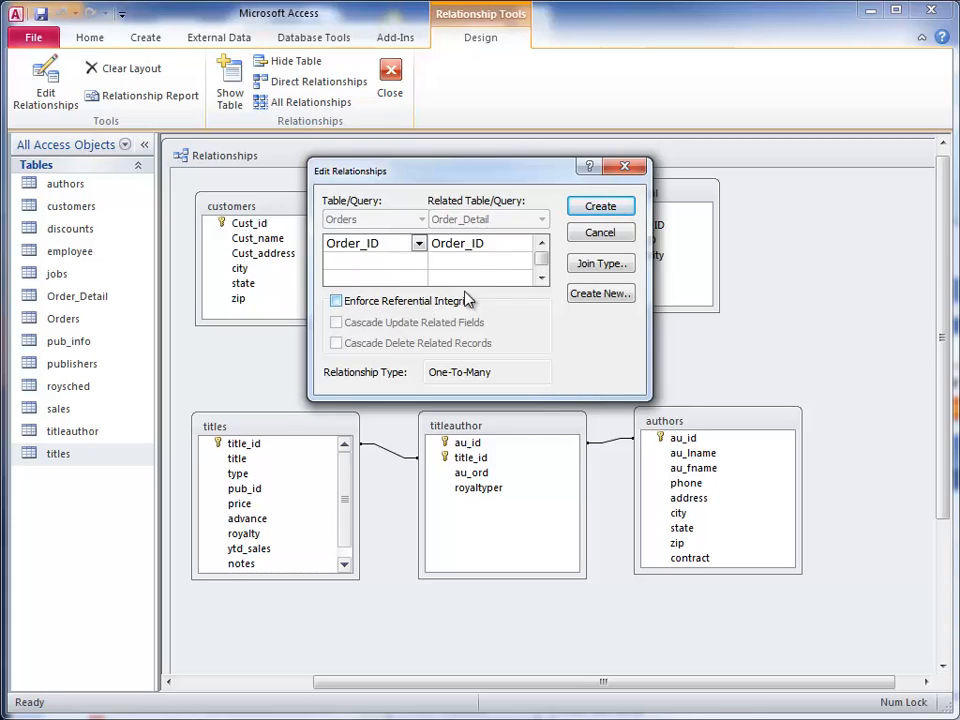
Create a one-to-many relationship from Orders' Order_ID to Order_Detail's Order_ID
{"action": "left_click", "coordinate": [600, 206]}
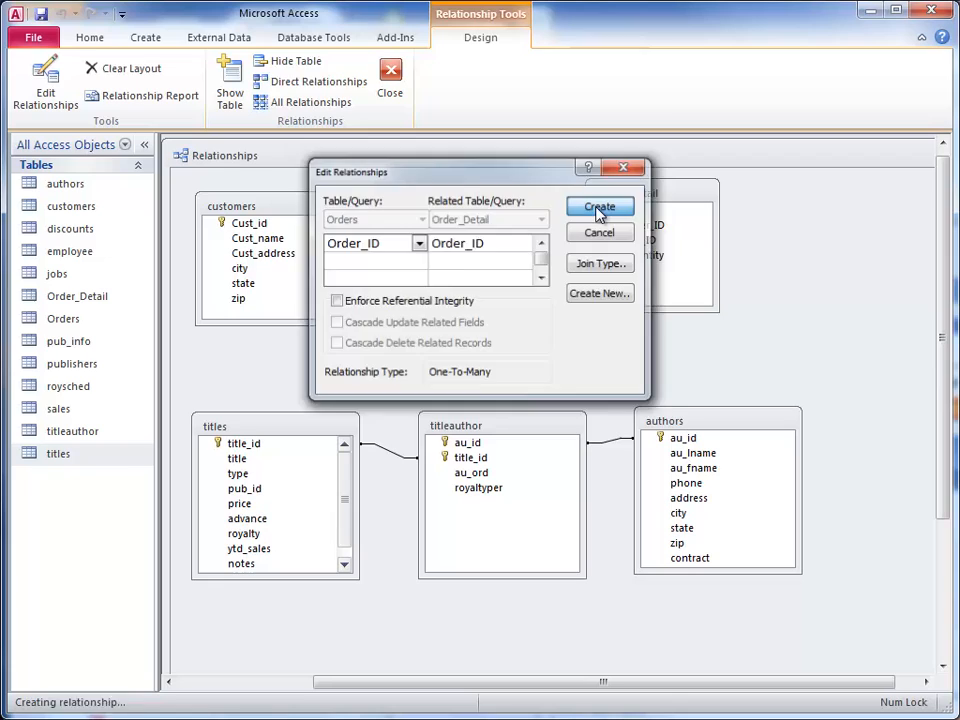
{"action": "left_click", "coordinate": [600, 206]}
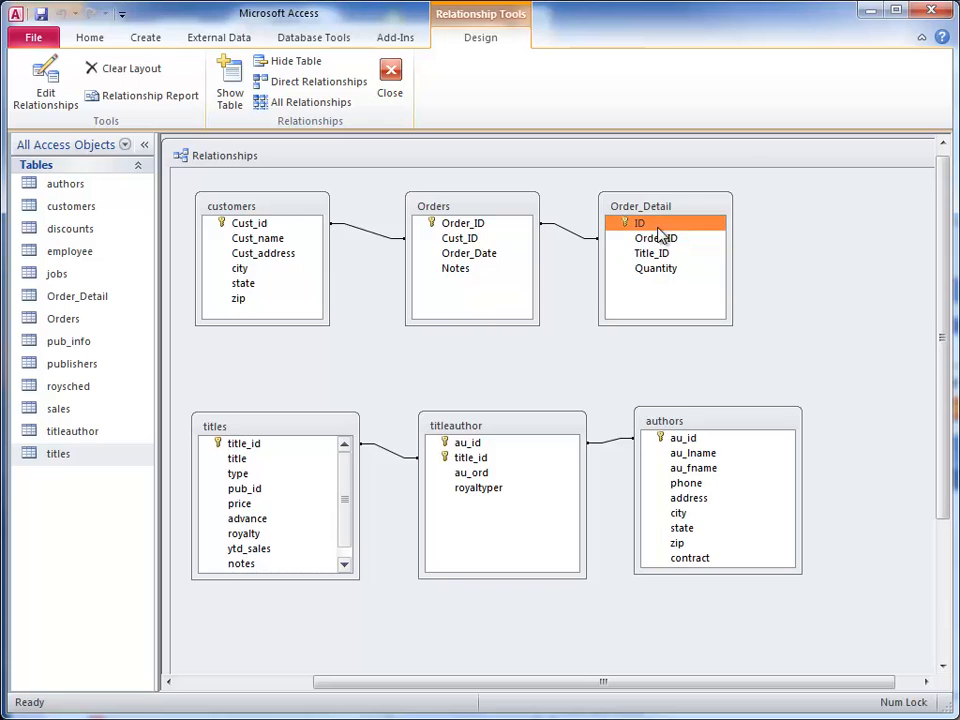
{"action": "left_click_drag", "start_coordinate": [664, 204], "coordinate": [636, 236]}
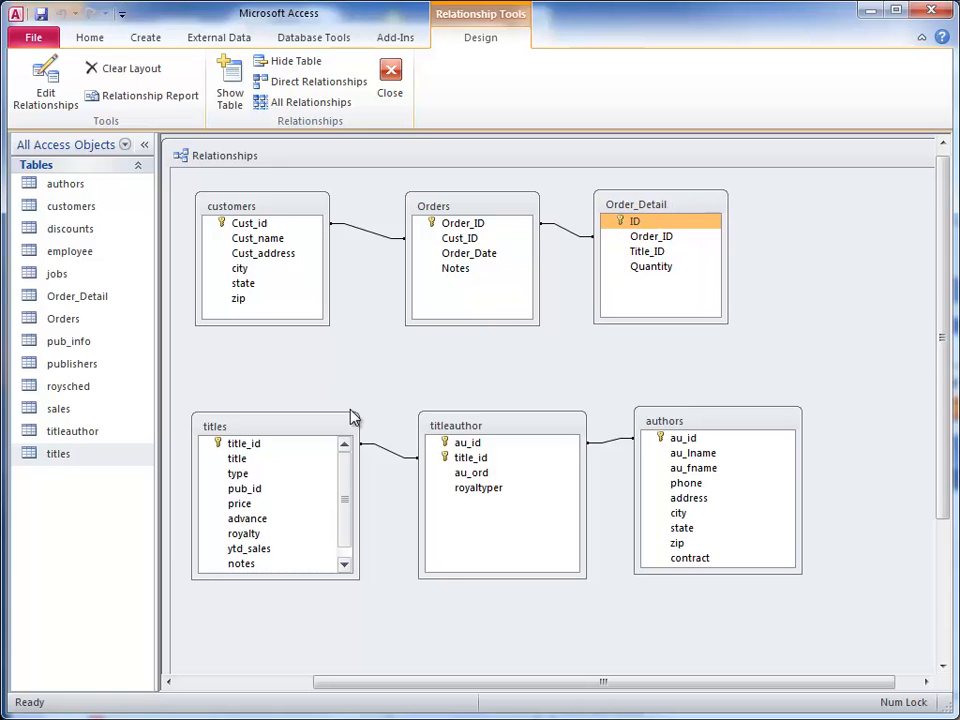
Create a relationship from titles' title_id to Order_Detail's Title_ID
{"action": "left_click", "coordinate": [244, 444]}
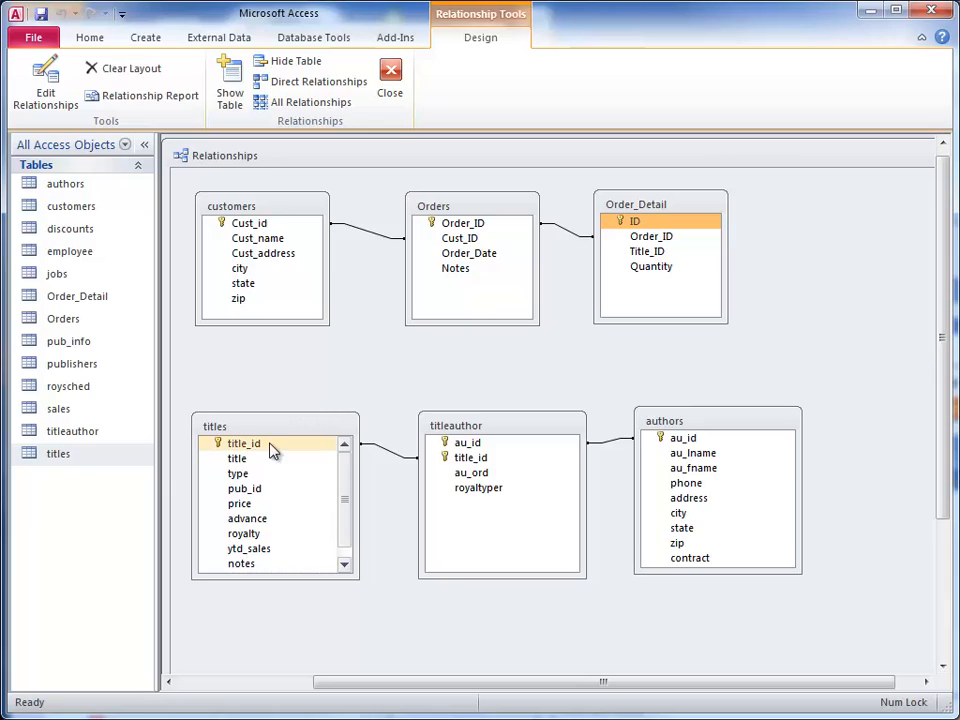
{"action": "mouse_move", "coordinate": [242, 452]}
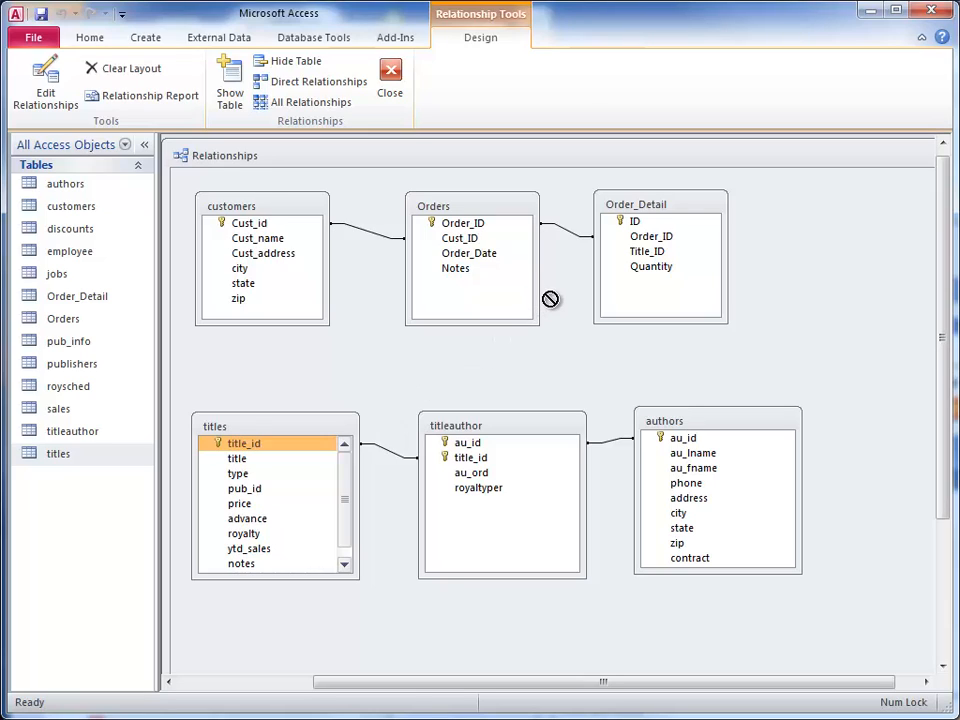
{"action": "mouse_move", "coordinate": [562, 294]}
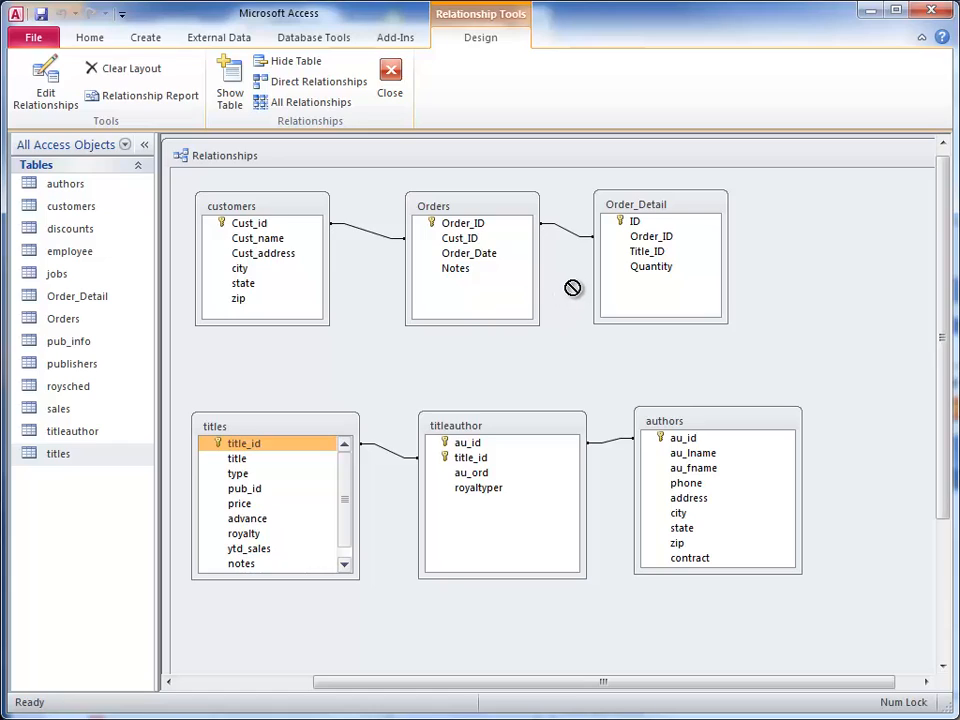
{"action": "mouse_move", "coordinate": [588, 272]}
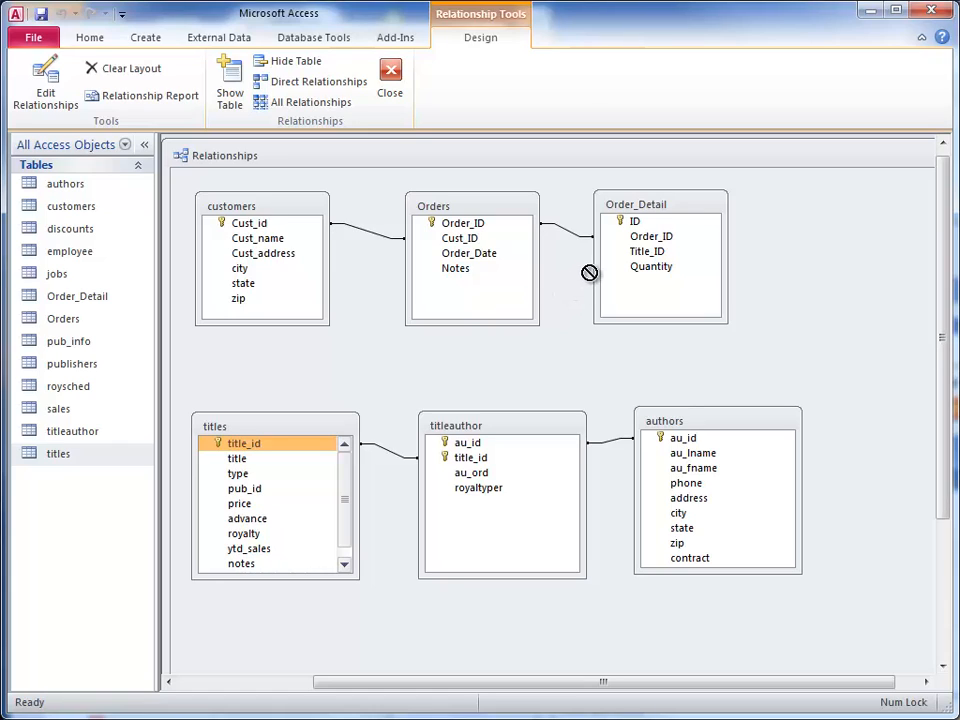
{"action": "mouse_move", "coordinate": [644, 270]}
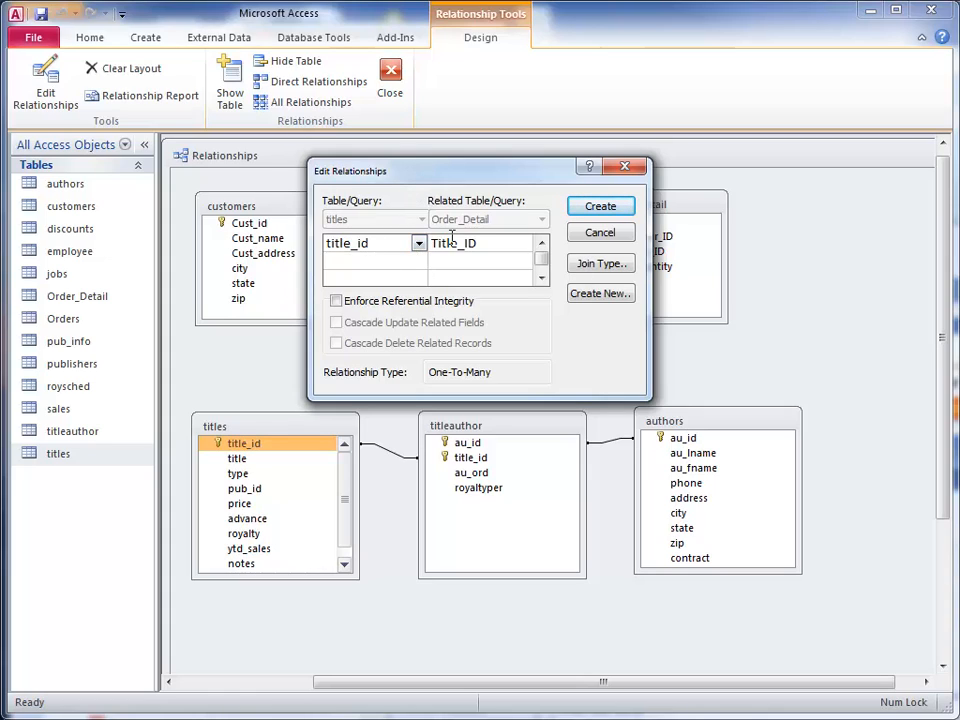
{"action": "mouse_move", "coordinate": [452, 296]}
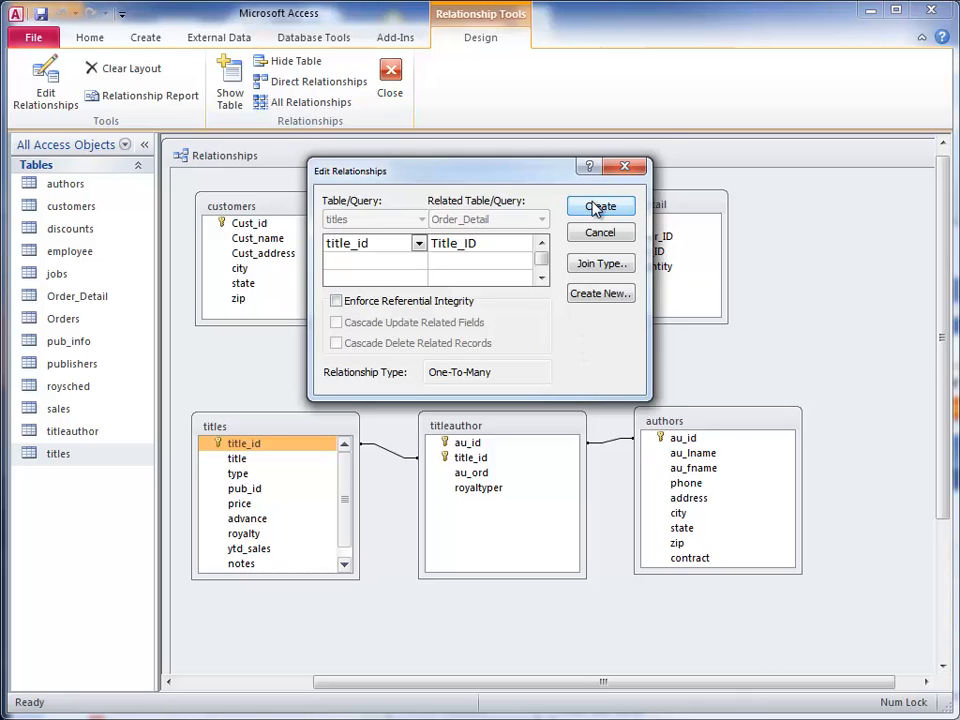
{"action": "left_click", "coordinate": [600, 206]}
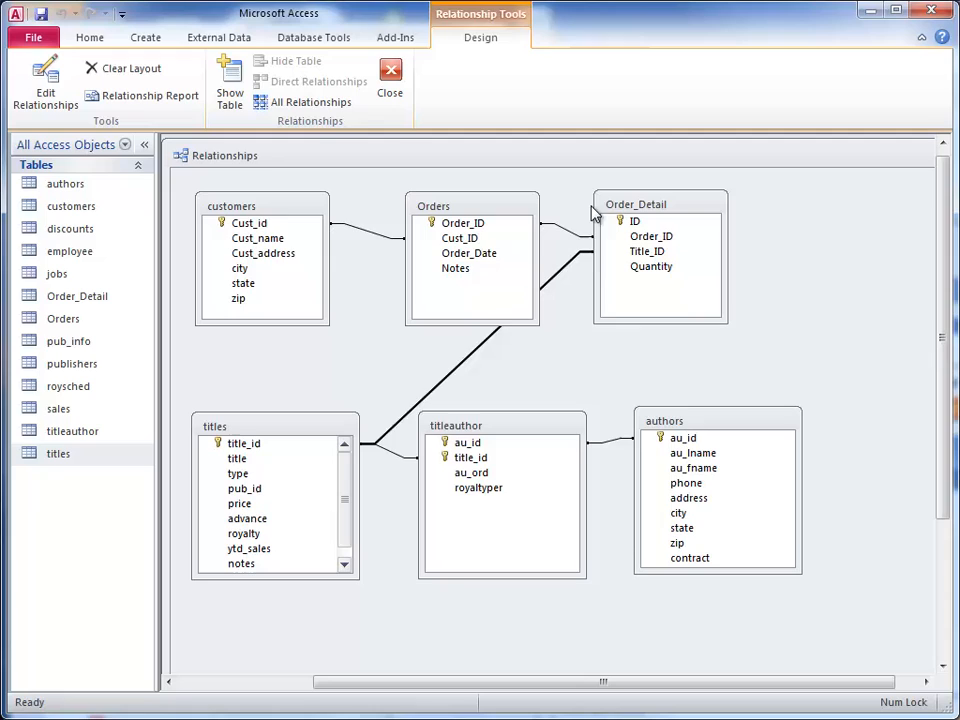
{"action": "mouse_move", "coordinate": [446, 362]}
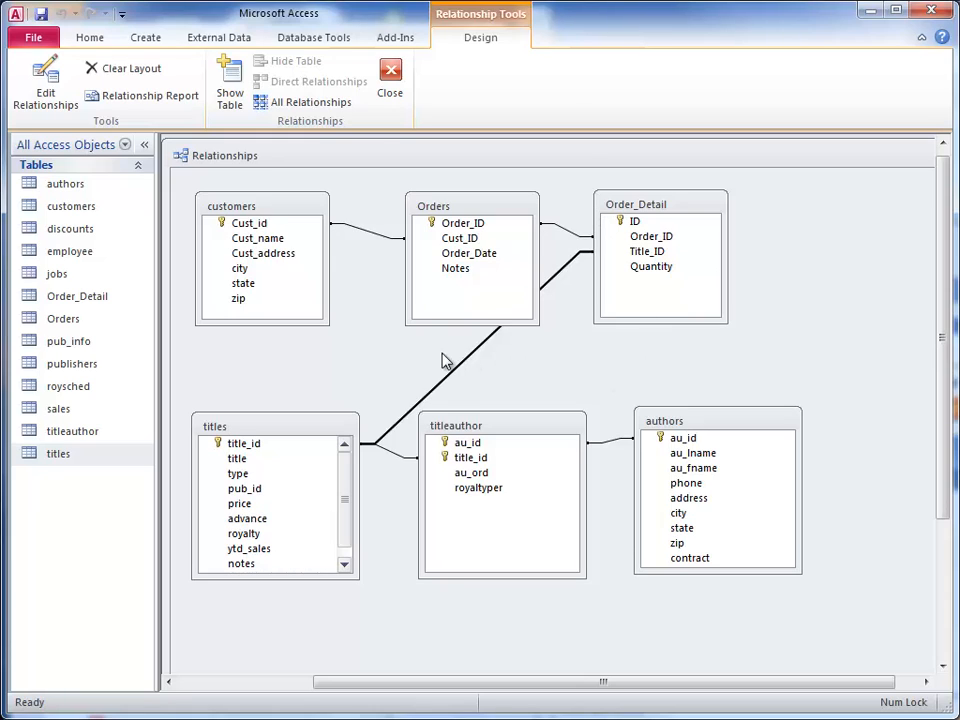
{"action": "mouse_move", "coordinate": [372, 196]}
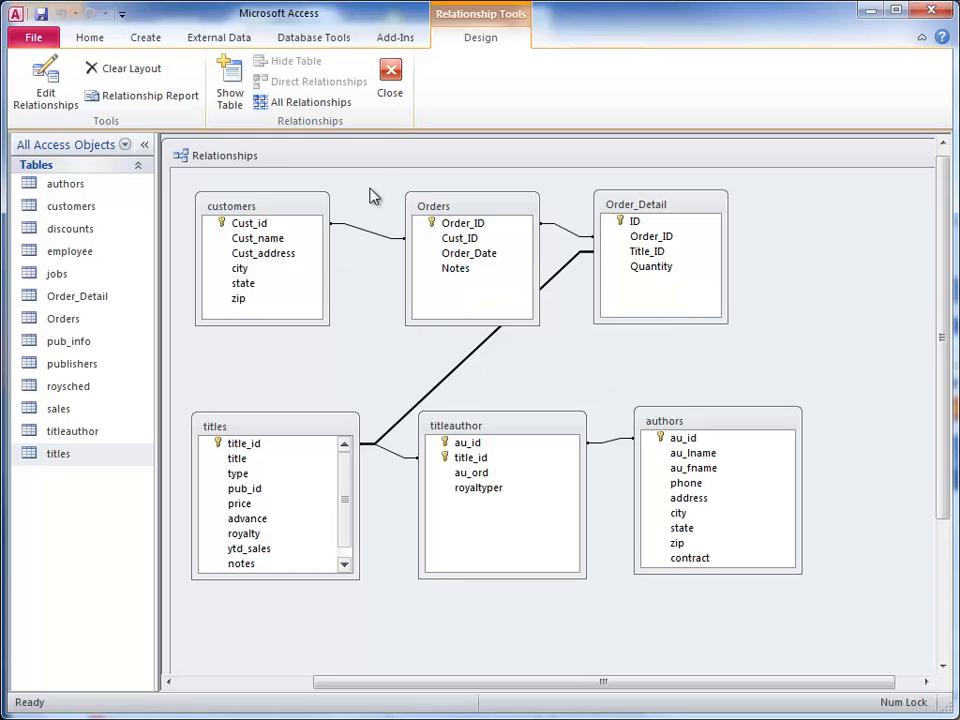
{"action": "mouse_move", "coordinate": [388, 152]}
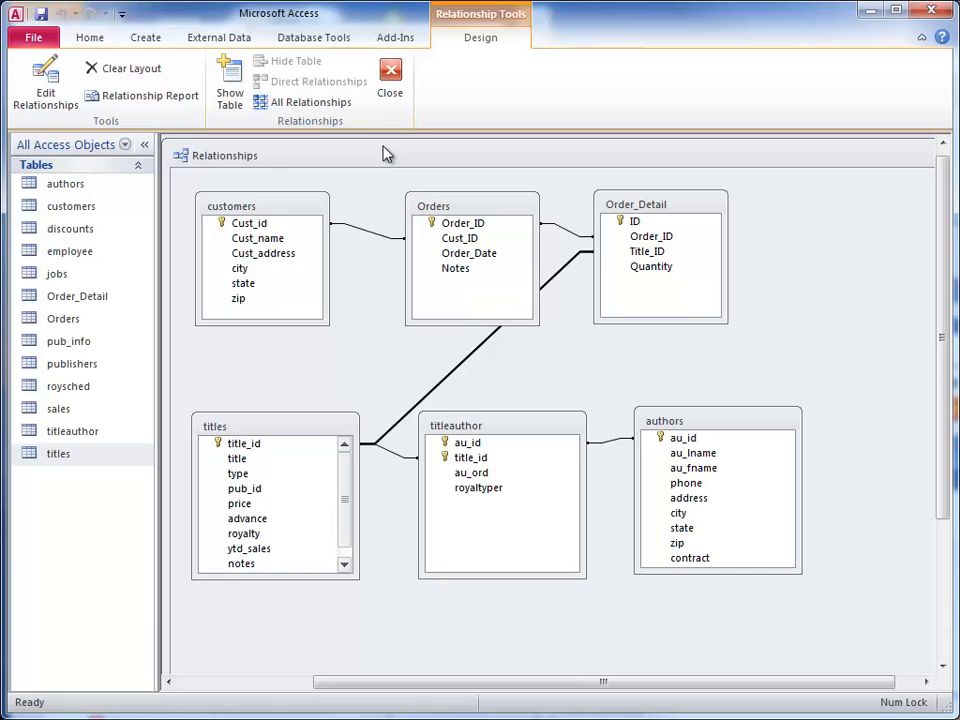
{"action": "mouse_move", "coordinate": [472, 176]}
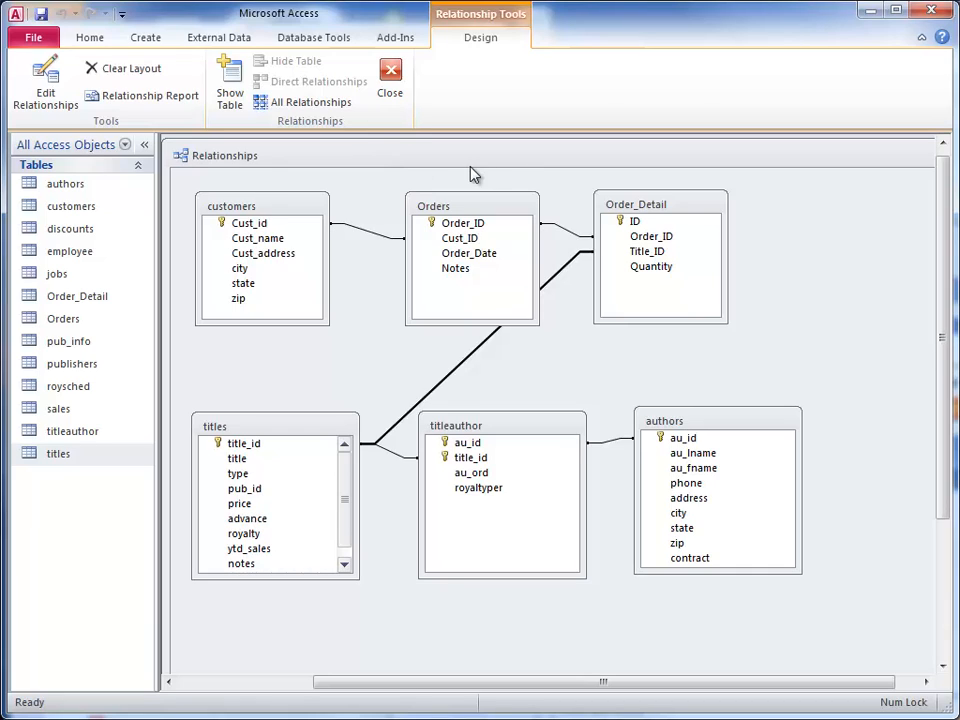
{"action": "mouse_move", "coordinate": [388, 192]}
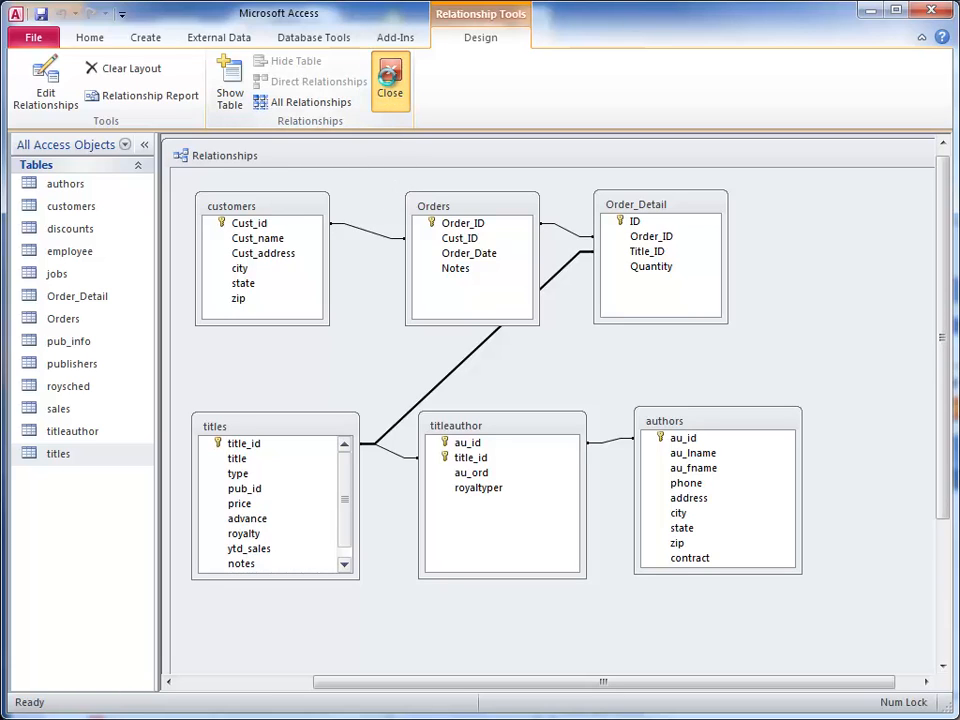
Close the Relationships layout, saving the layout changes
{"action": "left_click", "coordinate": [390, 82]}
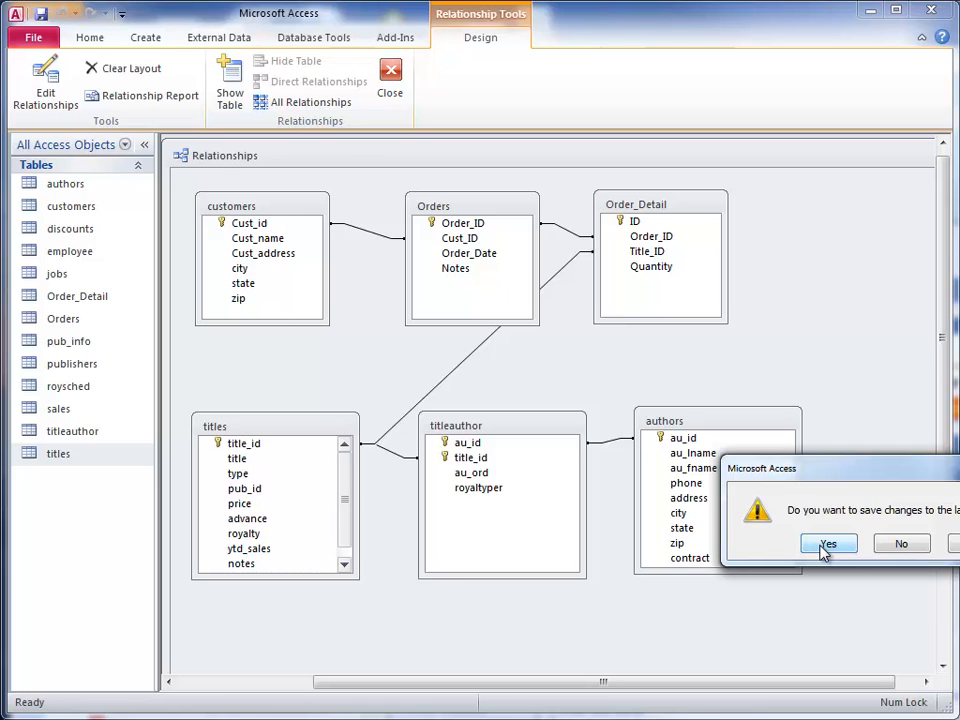
{"action": "left_click", "coordinate": [828, 544]}
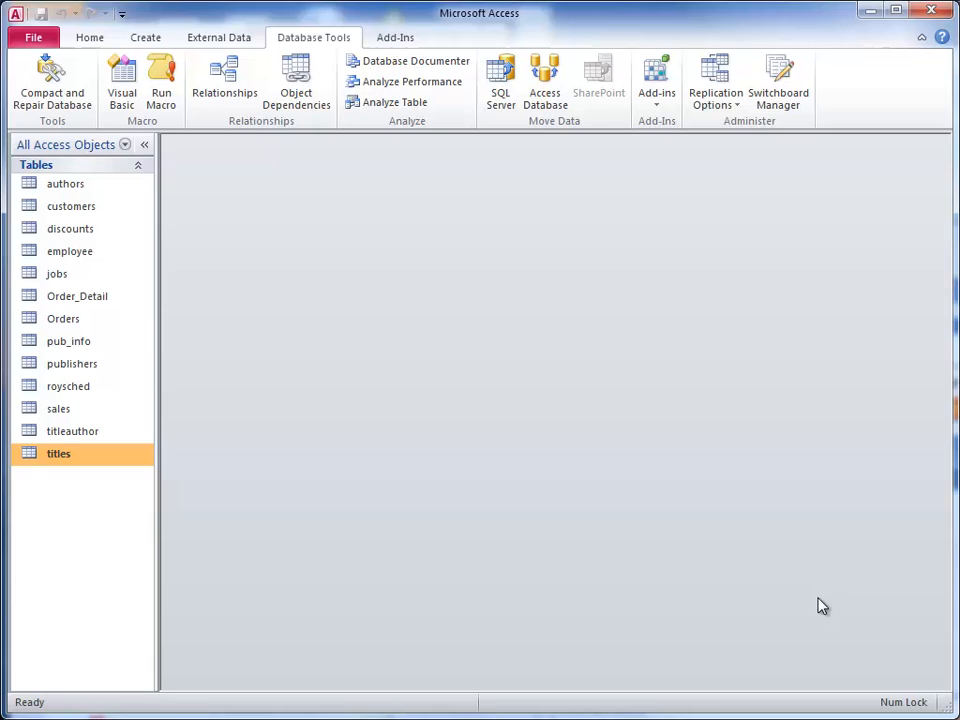
{"action": "mouse_move", "coordinate": [812, 604]}
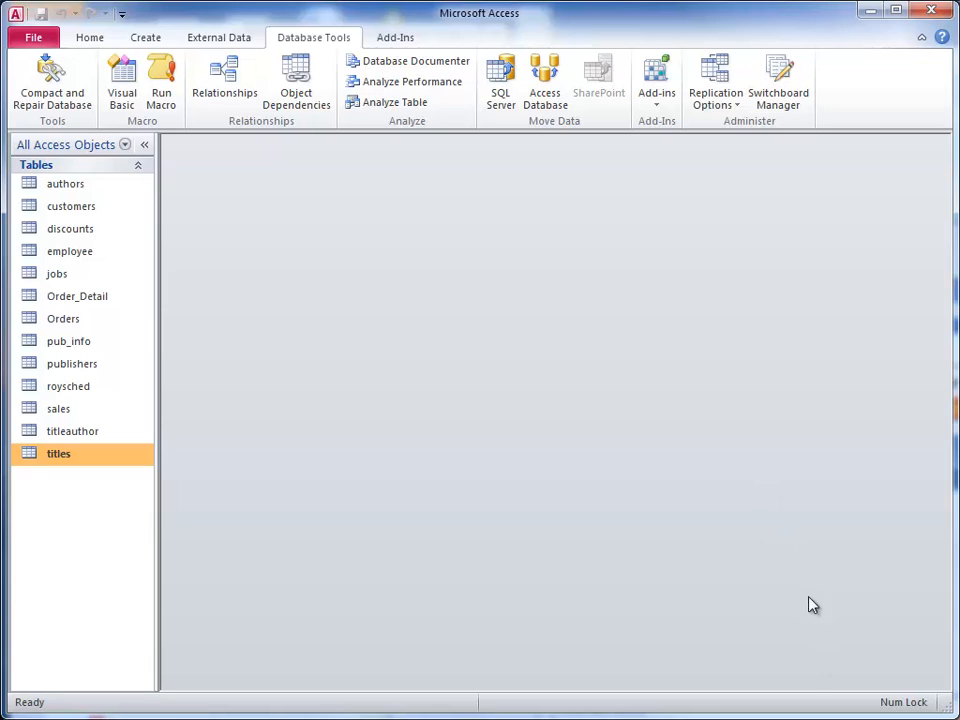